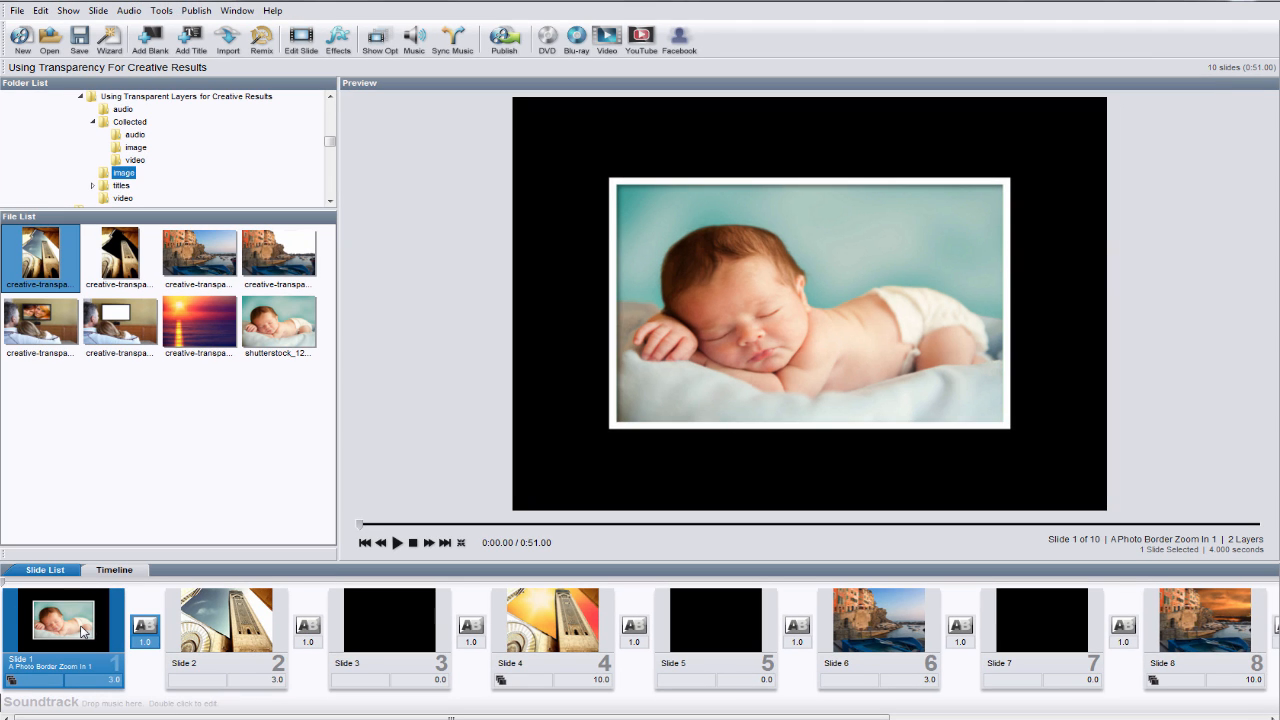
Open Slide 1's options to inspect its Photo Border and Landscape Image layers
double_click(62, 618)
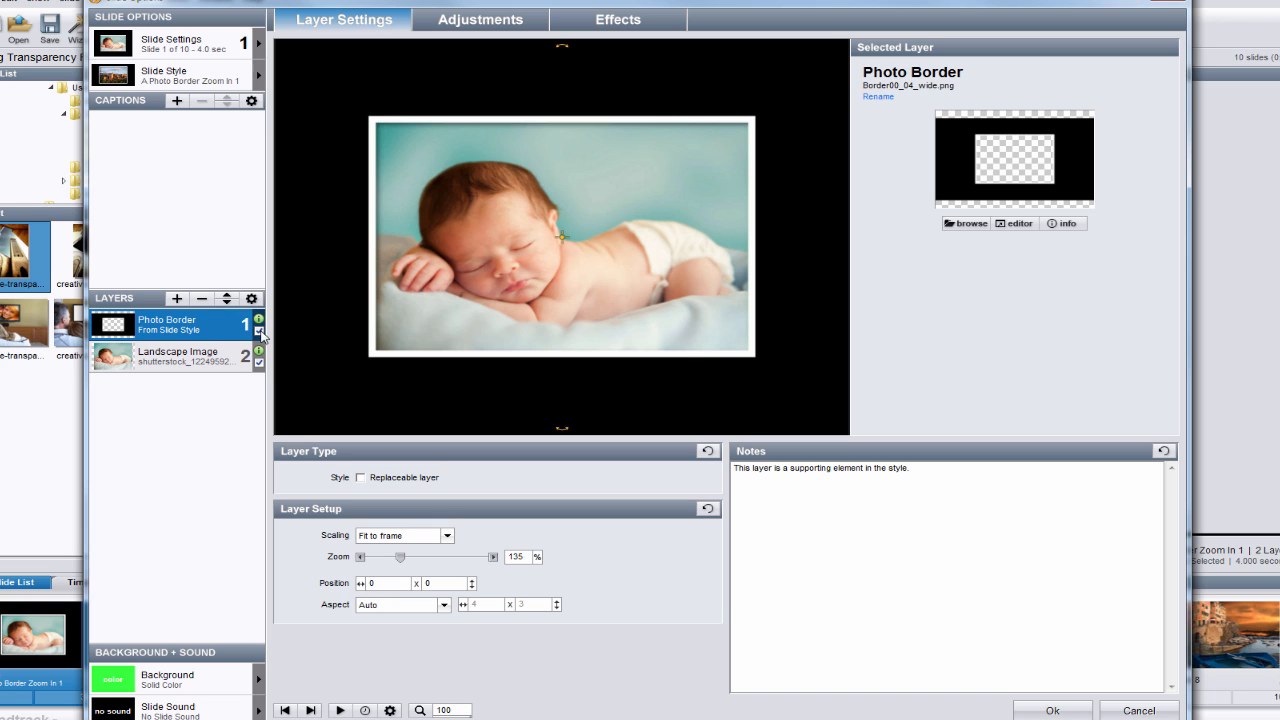
left_click(258, 330)
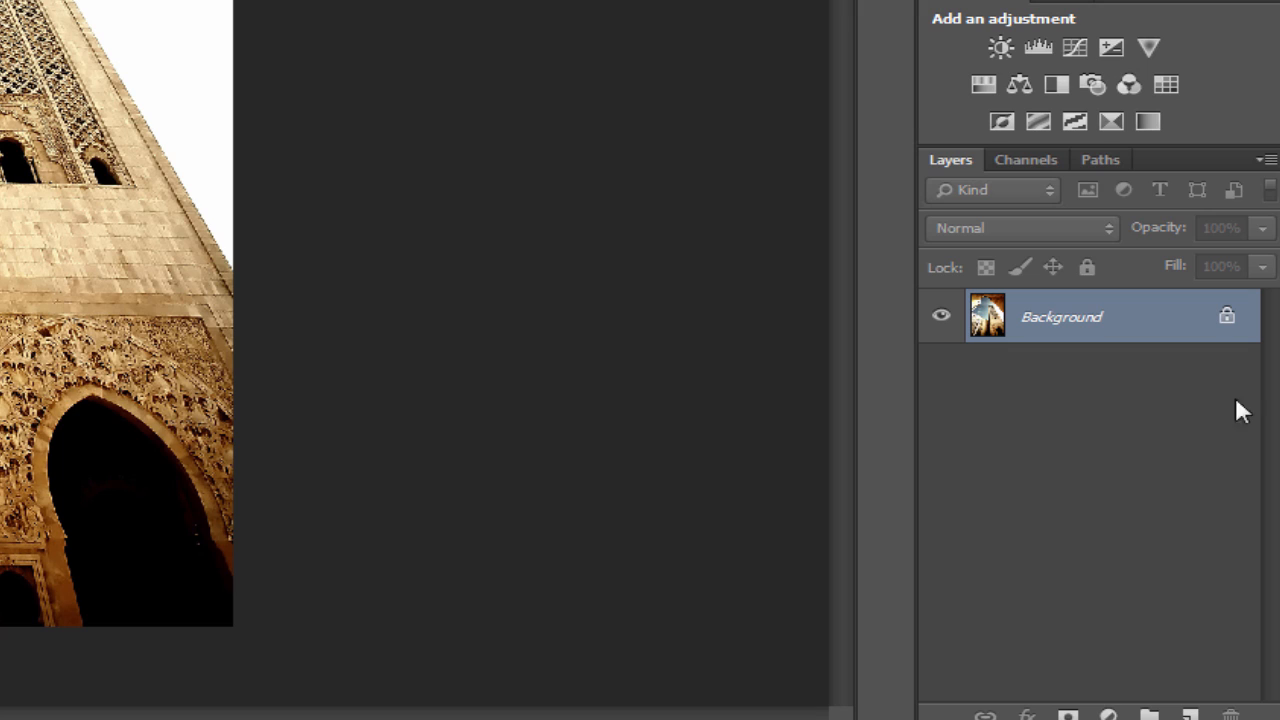
mouse_move(1040, 322)
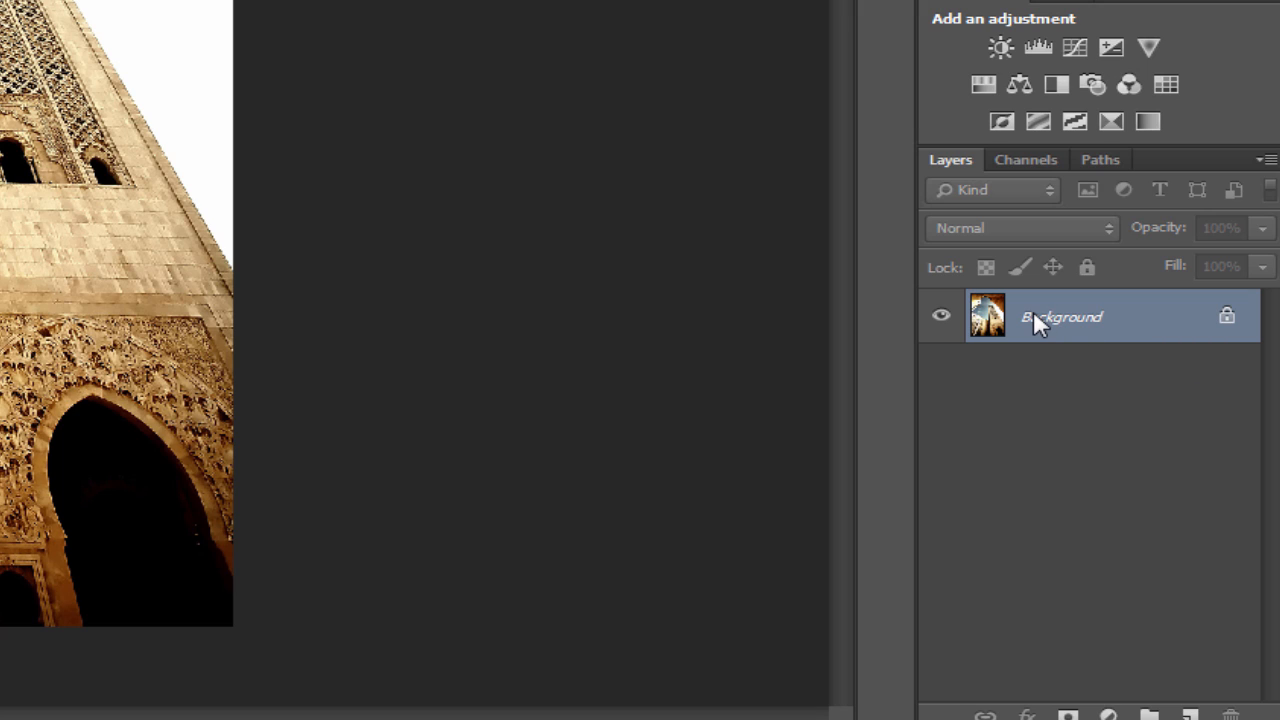
mouse_move(1045, 322)
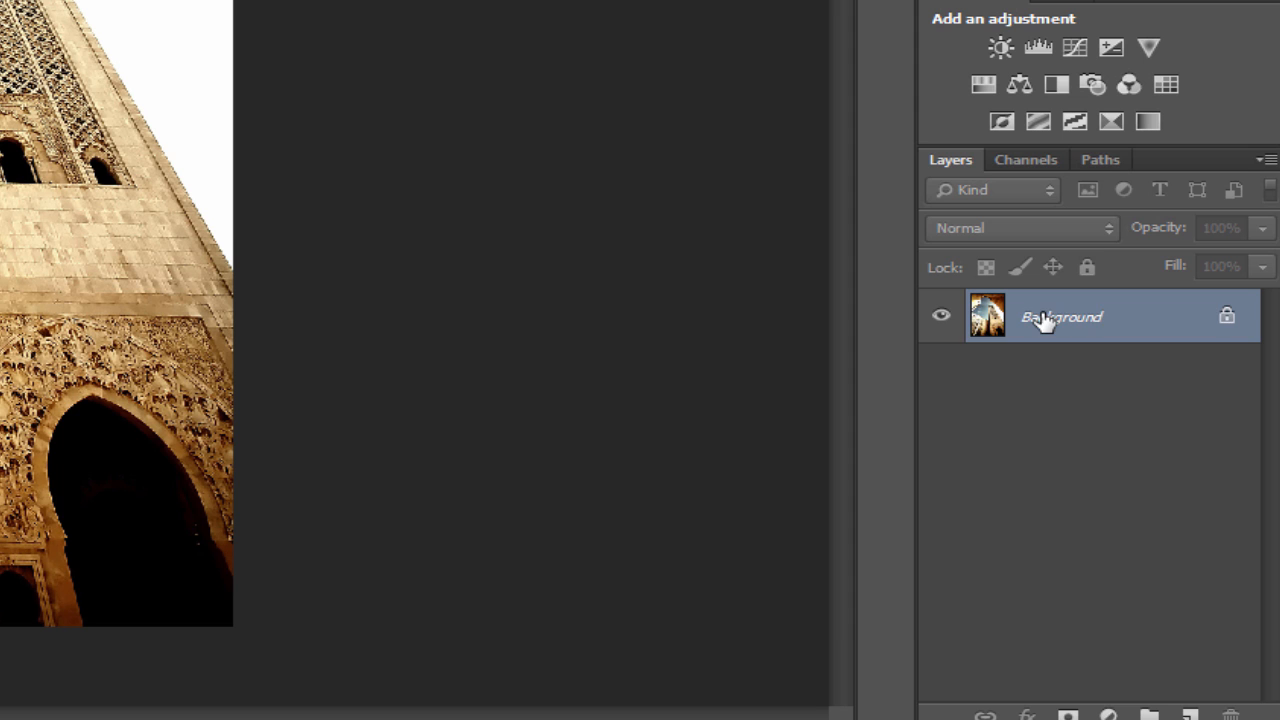
Duplicate the Background layer as 'creative-transparency-01' and widen the layers panel
right_click(1060, 316)
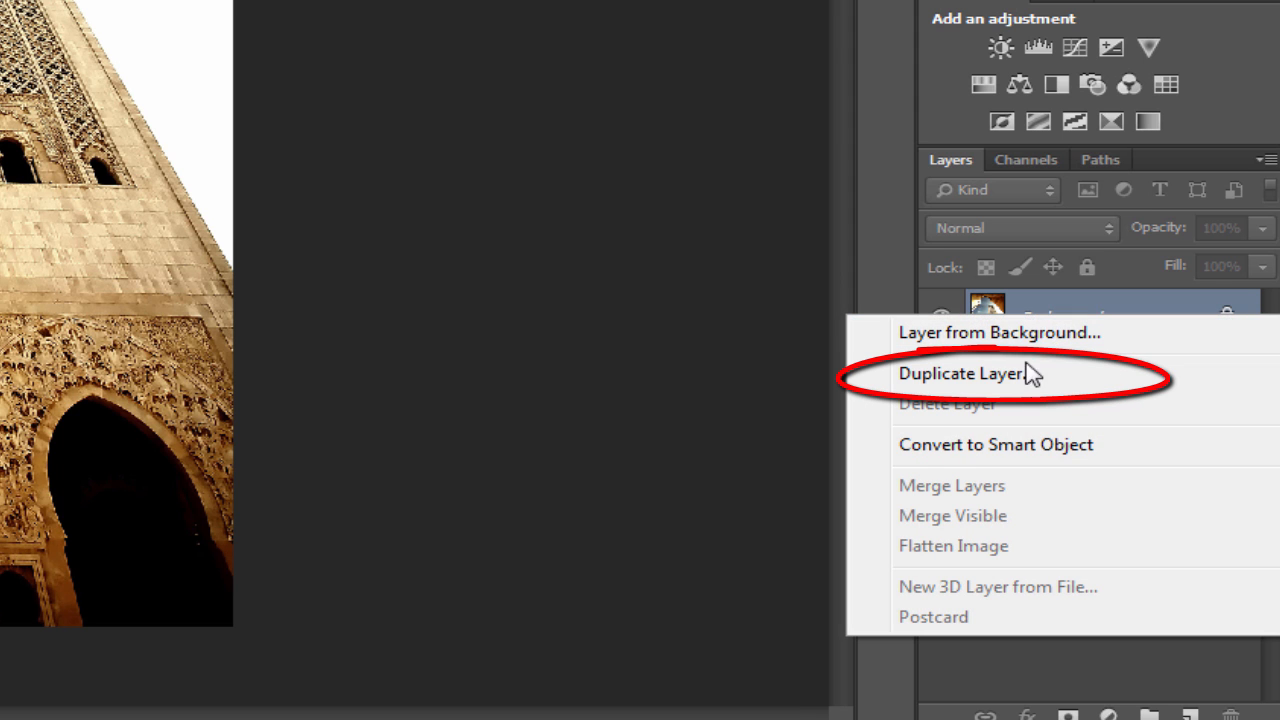
left_click(960, 373)
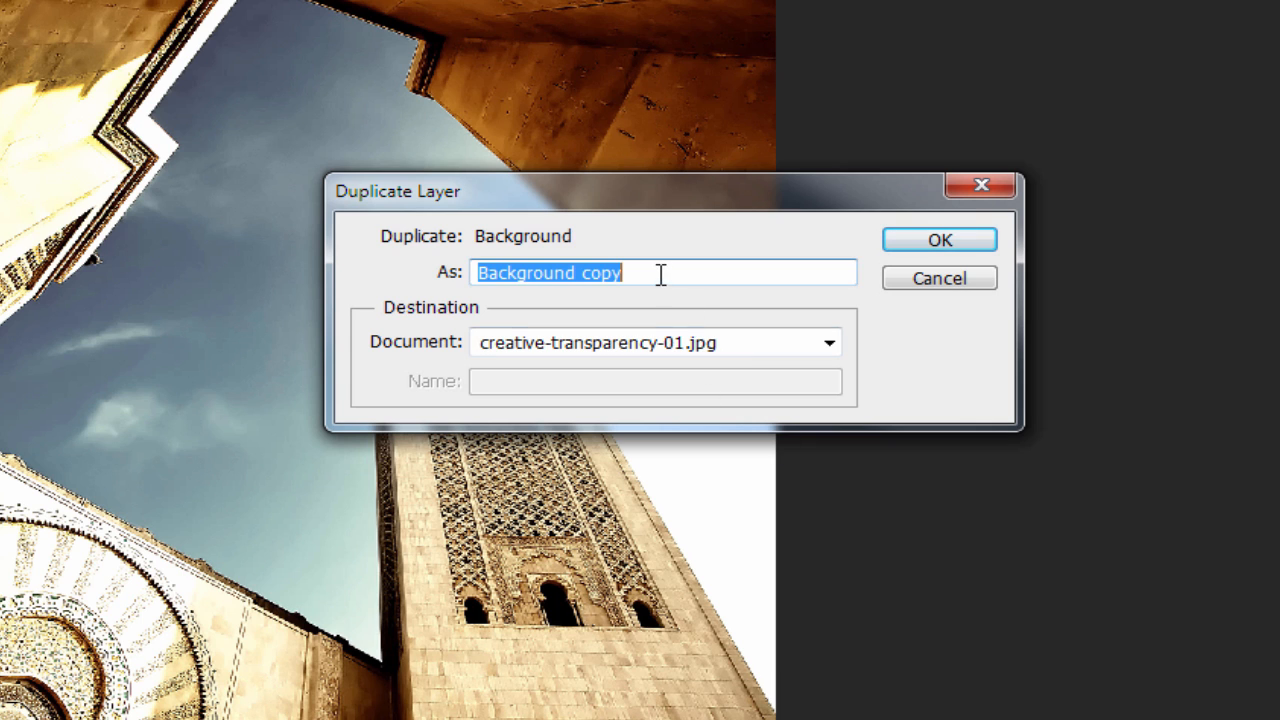
type("creative-transparency-01")
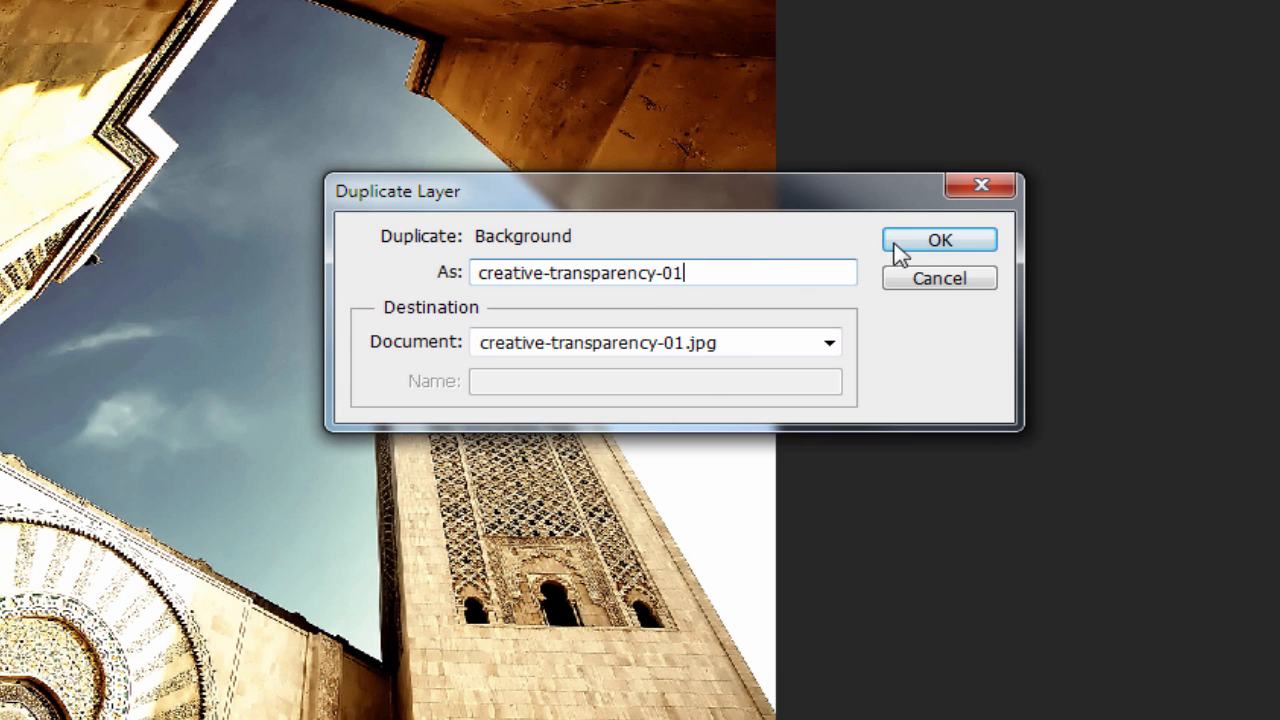
left_click(938, 240)
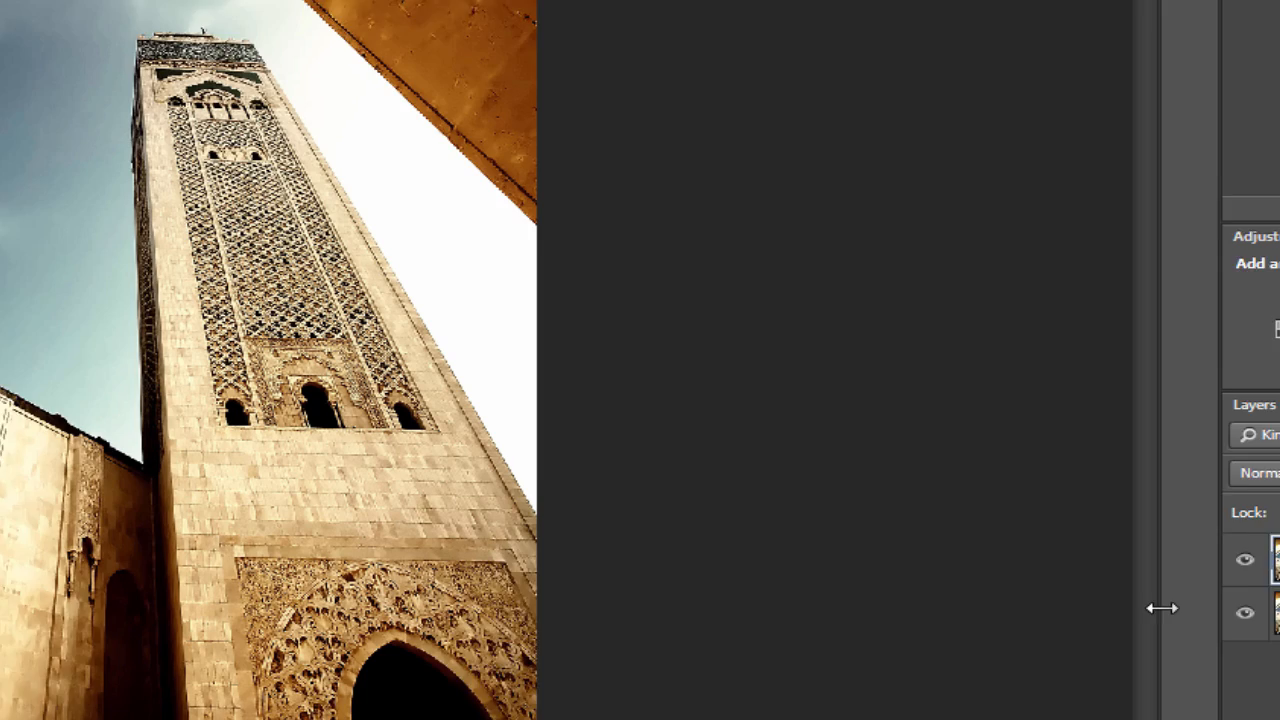
left_click_drag(1163, 607, 850, 607)
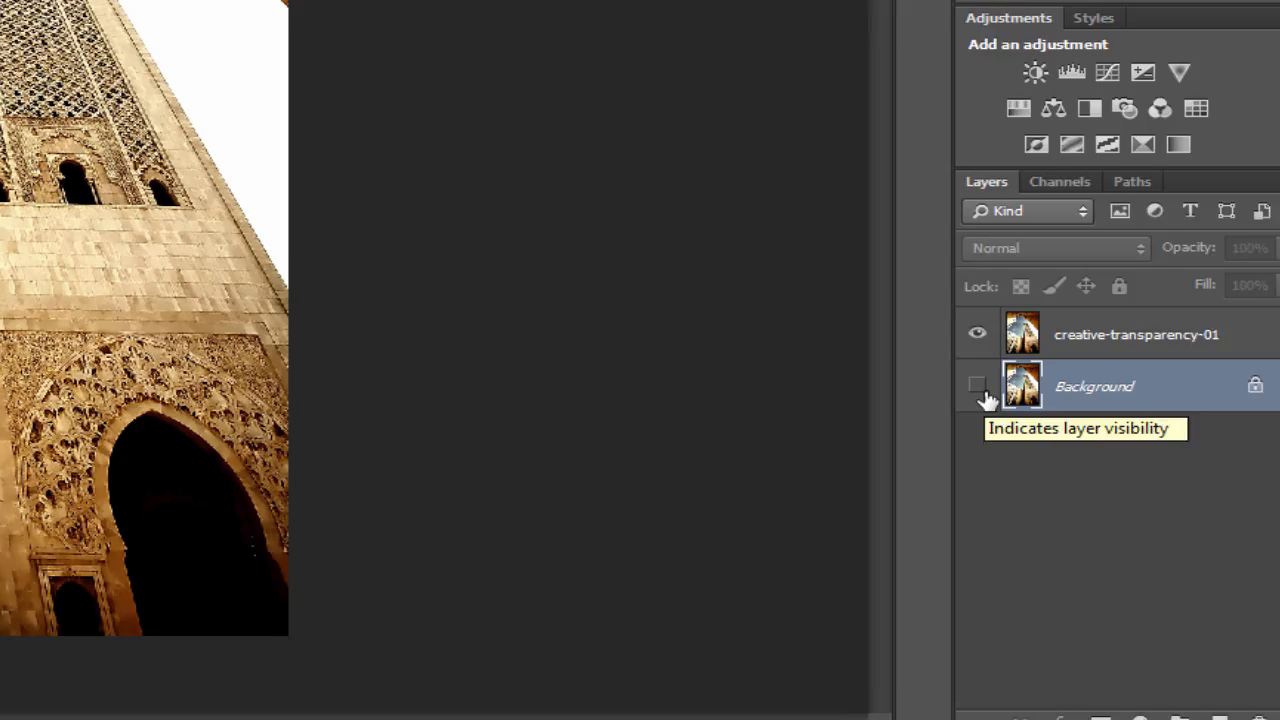
Hide the Background layer and Magic Wand-select the blue and white sky around the tower
left_click(977, 385)
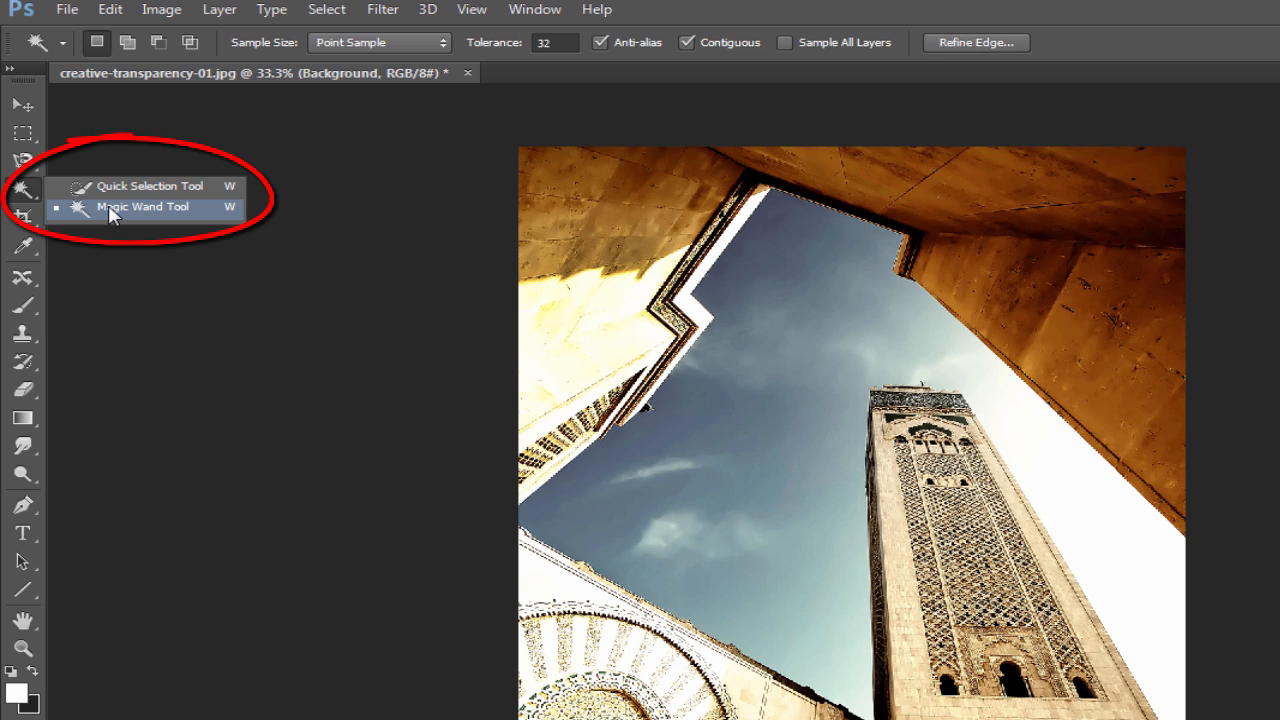
left_click(142, 206)
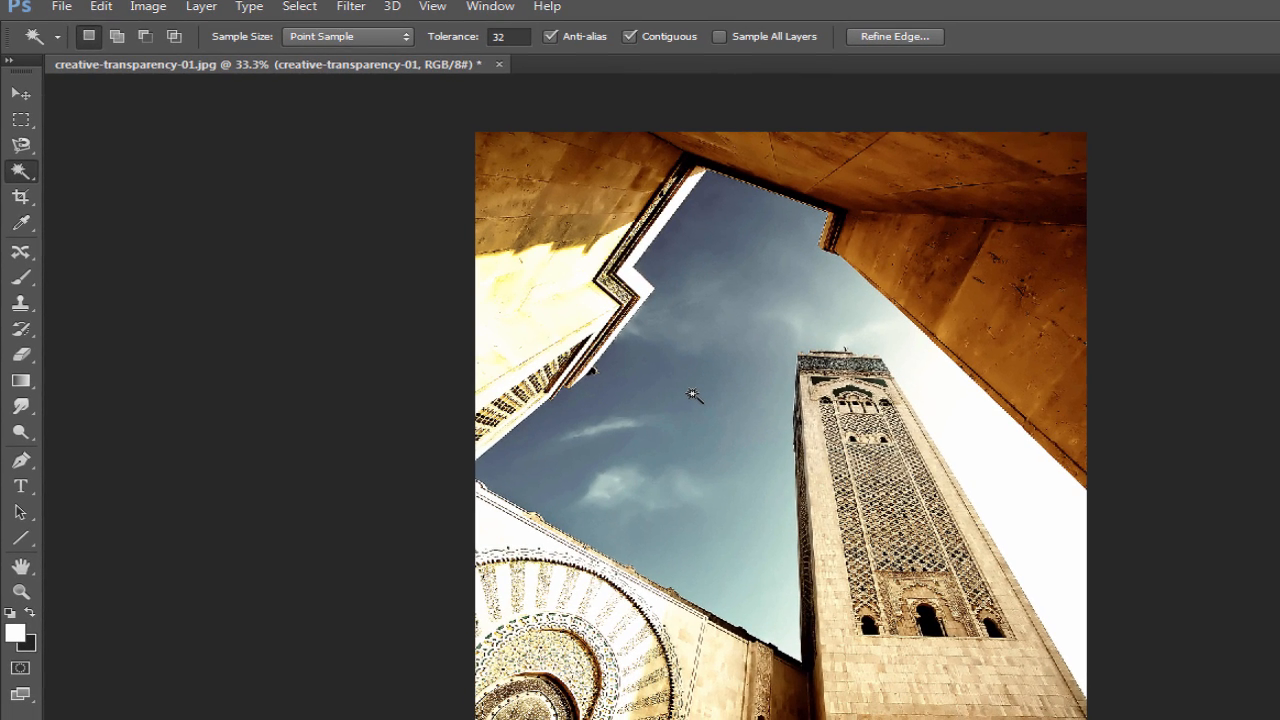
left_click(695, 400)
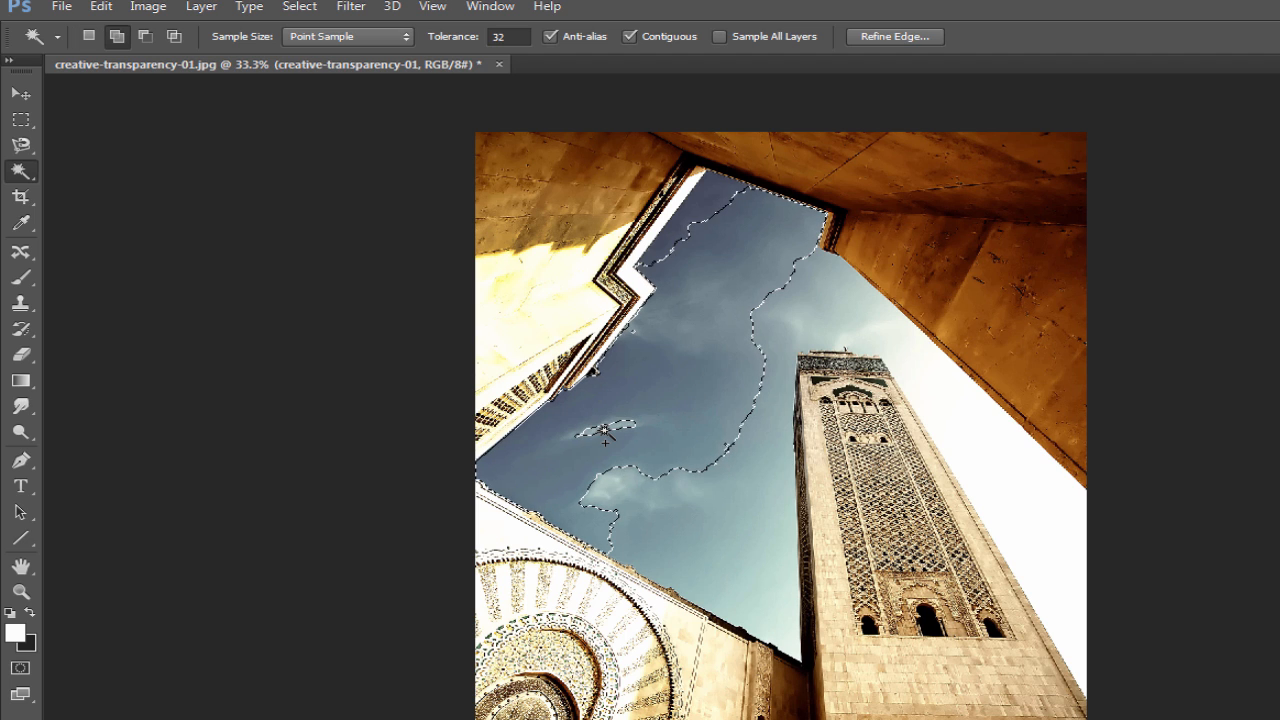
left_click(605, 433)
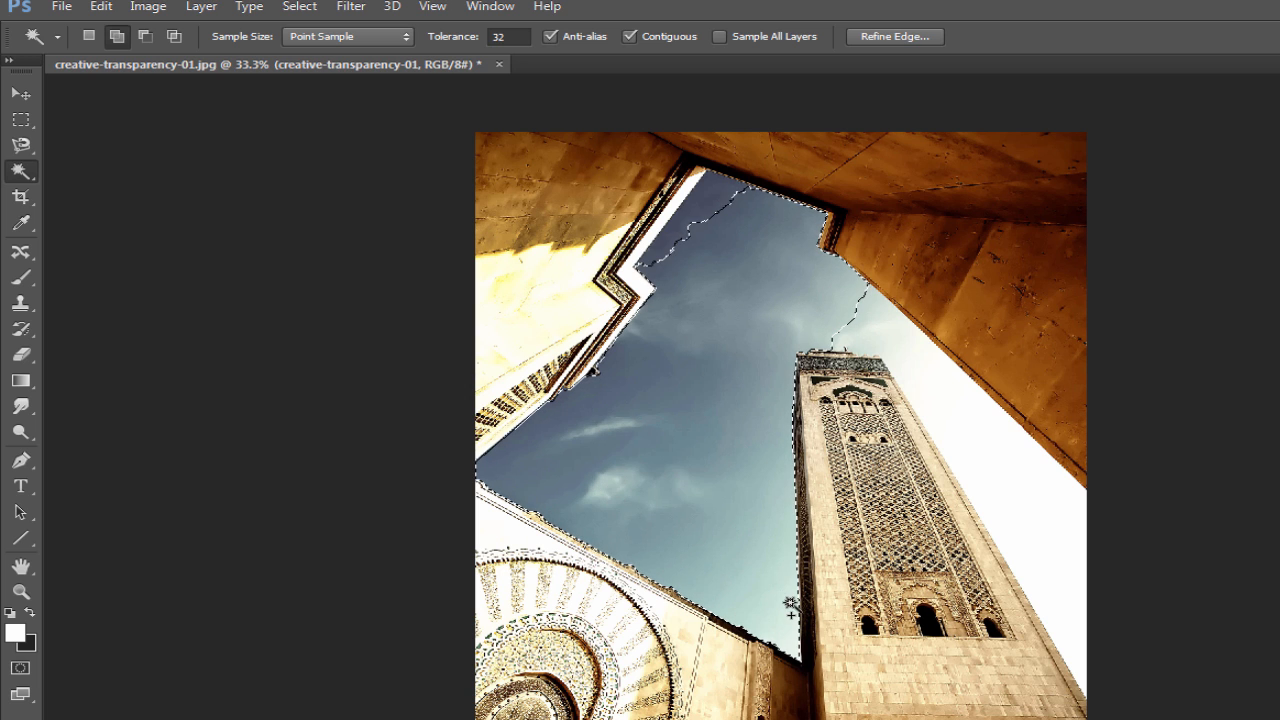
left_click(865, 320)
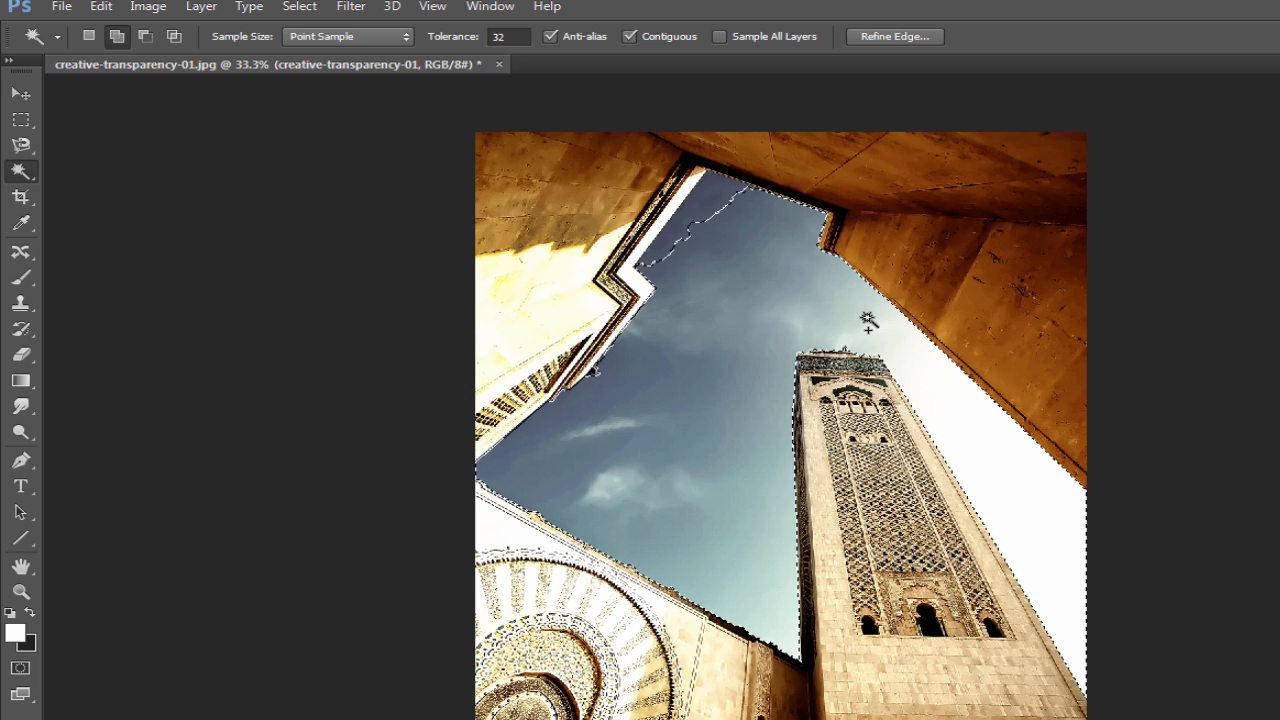
left_click(765, 320)
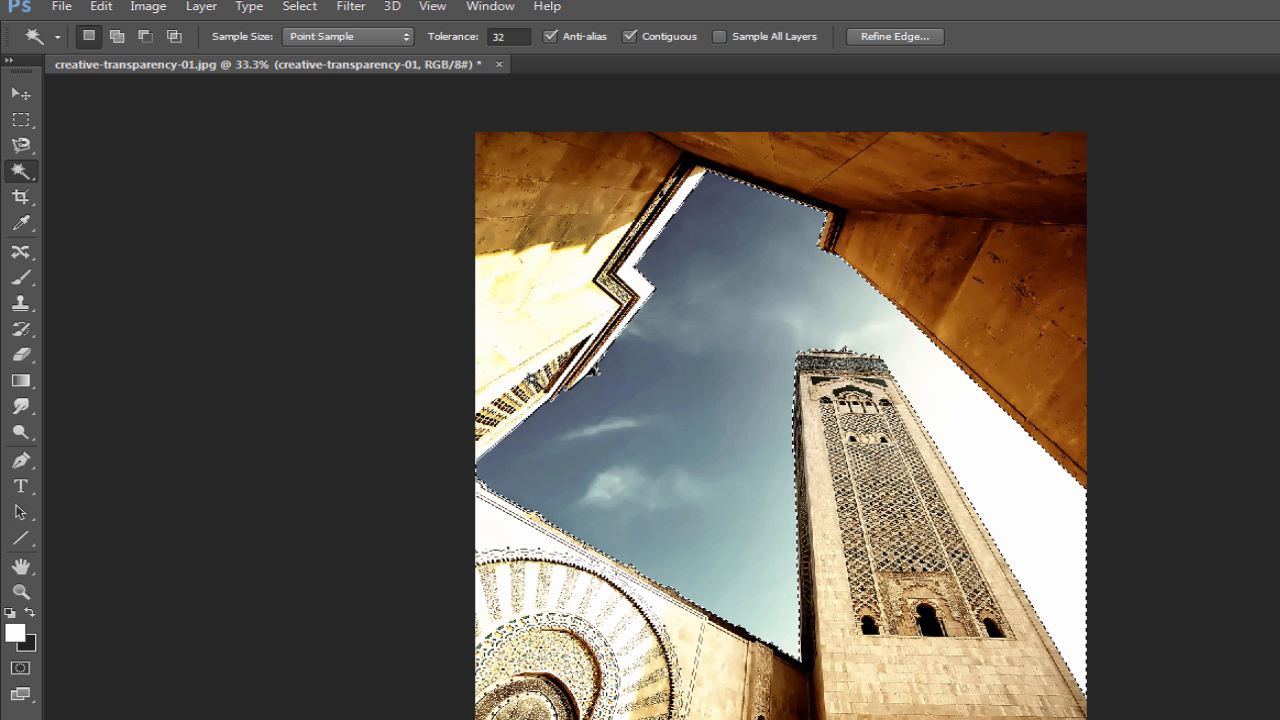
Cut the selected sky from creative-transparency-01 using Edit > Cut
left_click(100, 7)
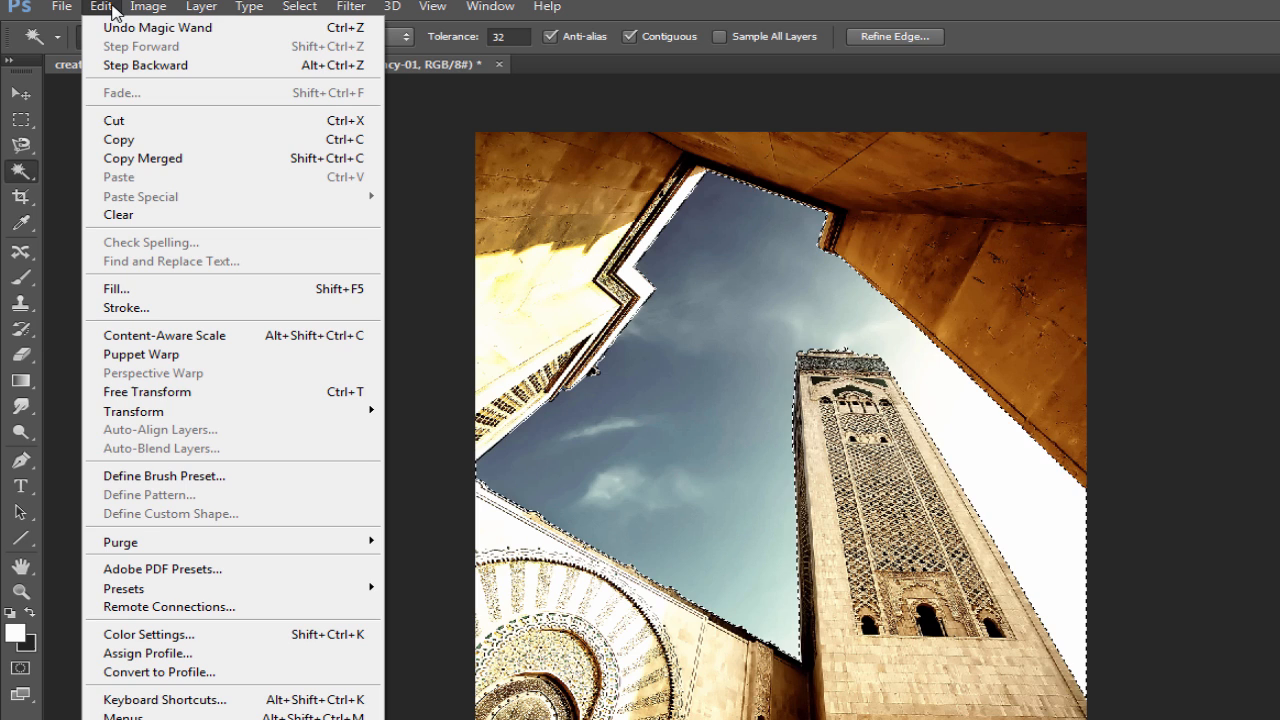
mouse_move(120, 120)
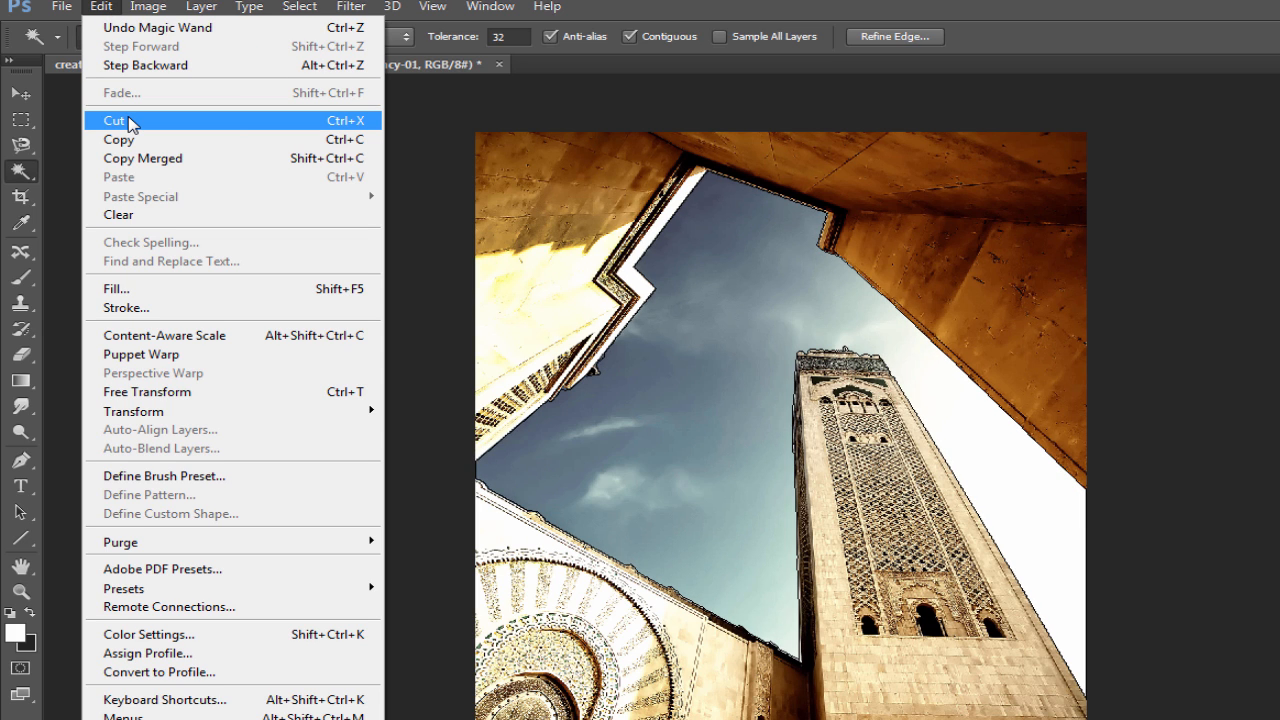
left_click(114, 120)
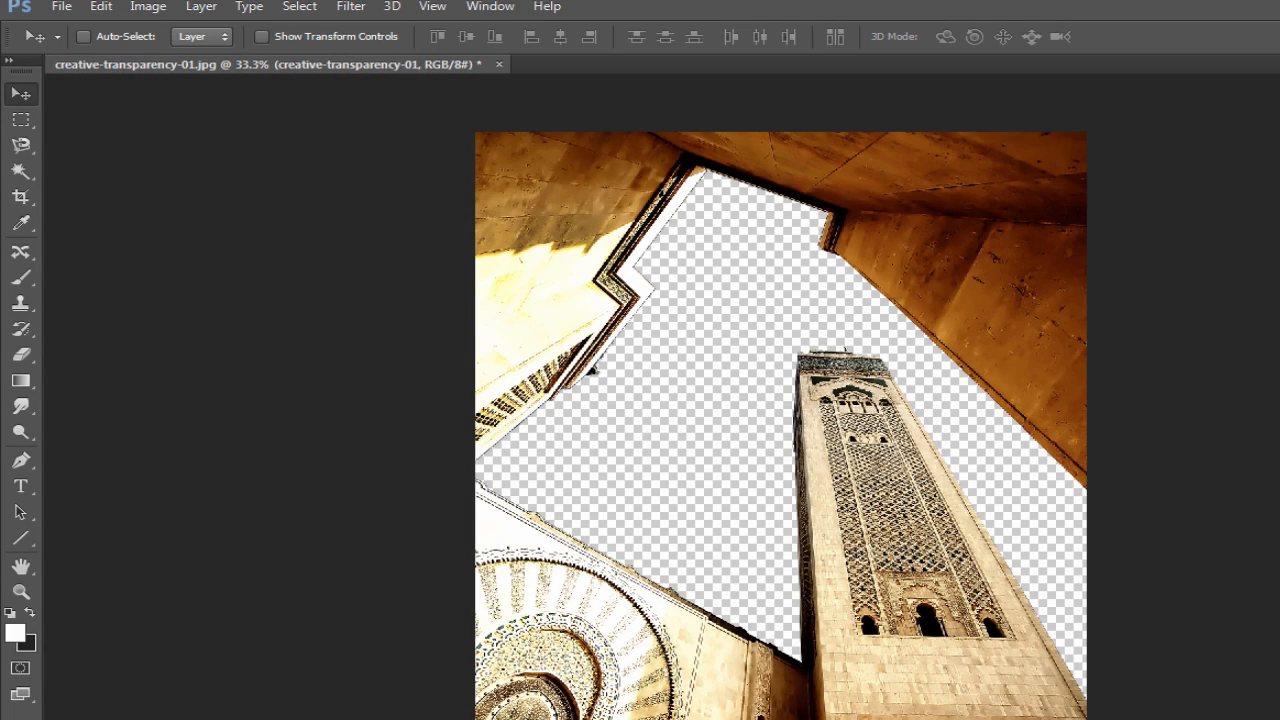
Save the tower cutout as a layered Photoshop PSD in the image folder
left_click(61, 7)
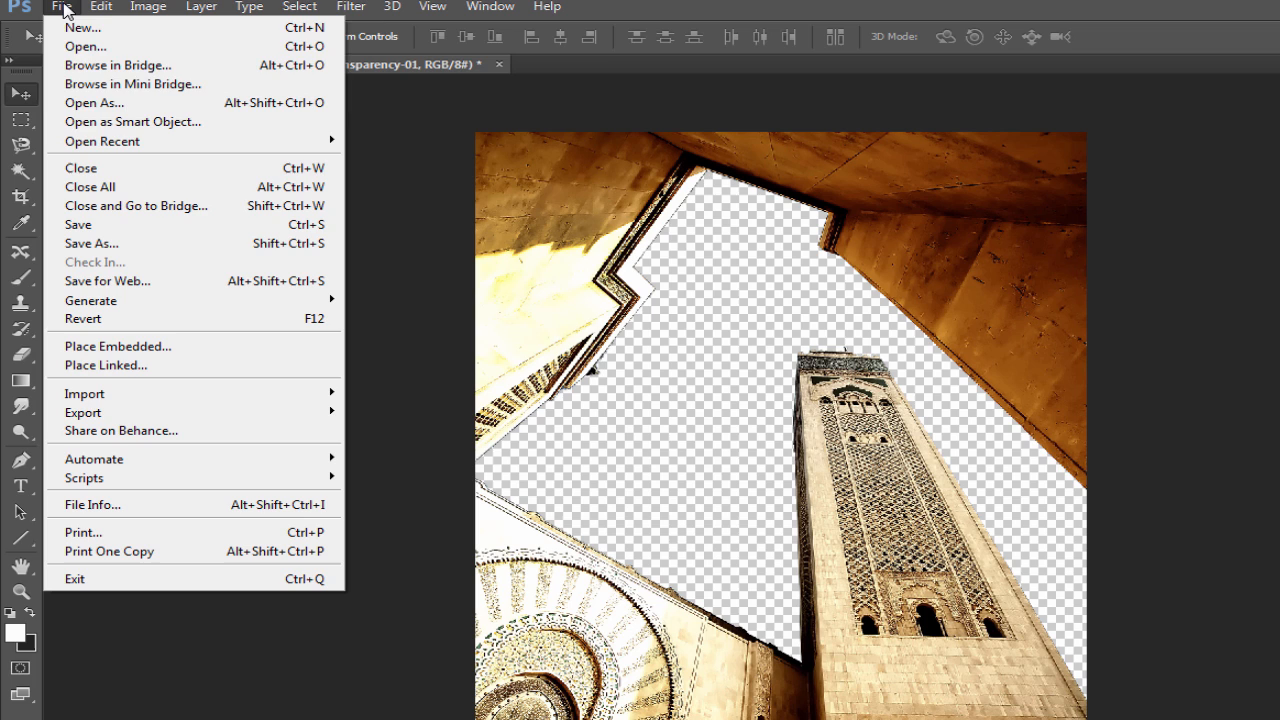
mouse_move(125, 247)
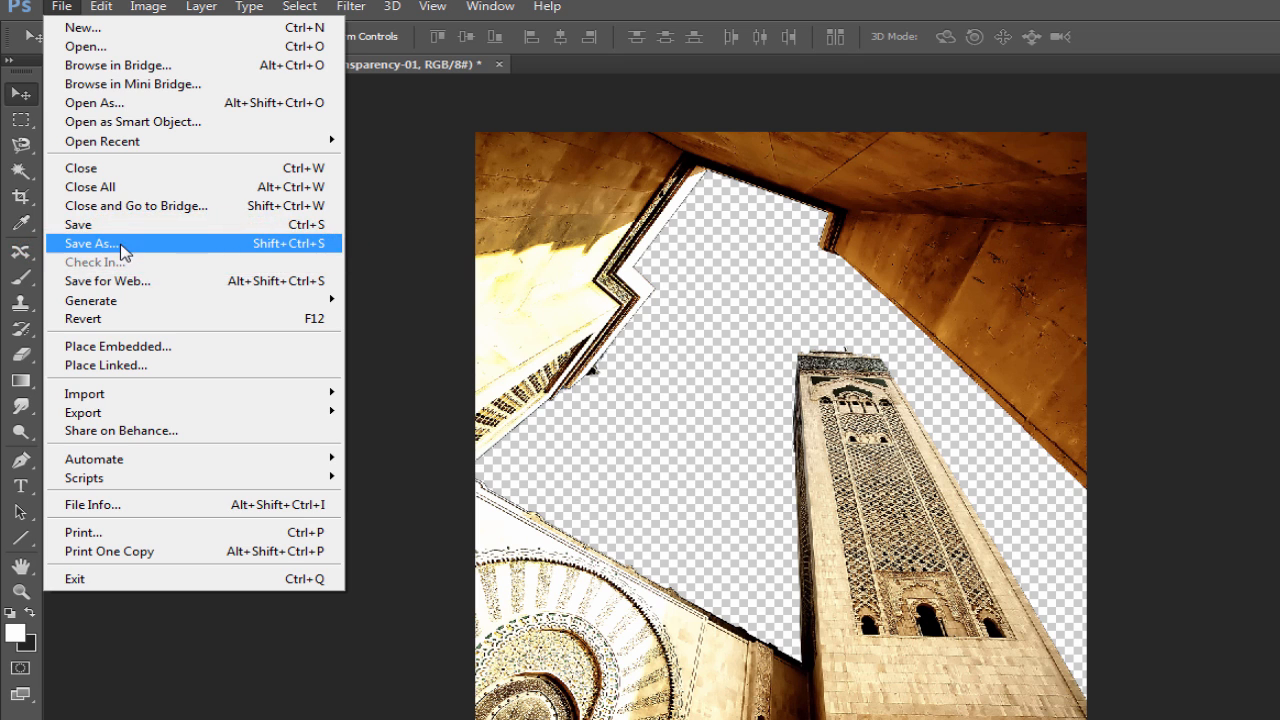
left_click(90, 243)
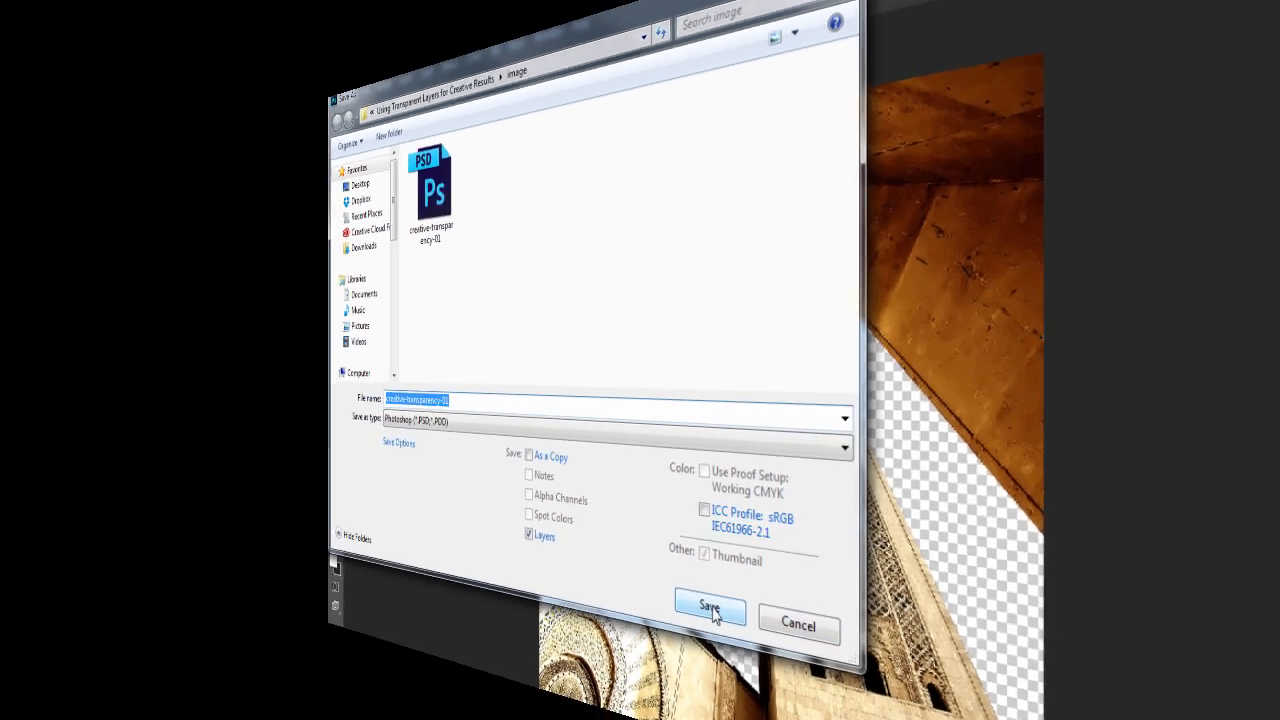
left_click(709, 607)
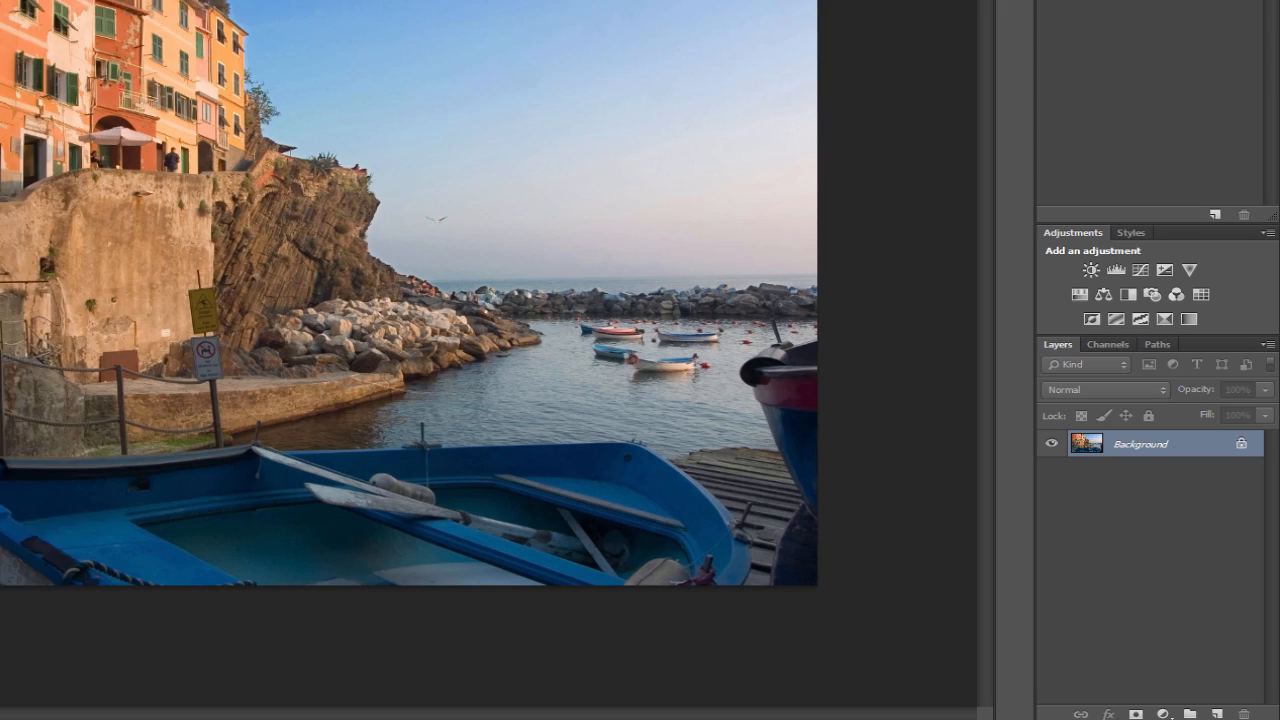
Duplicate the harbour Background layer as creative-transparency-02 and hide the original
right_click(1138, 443)
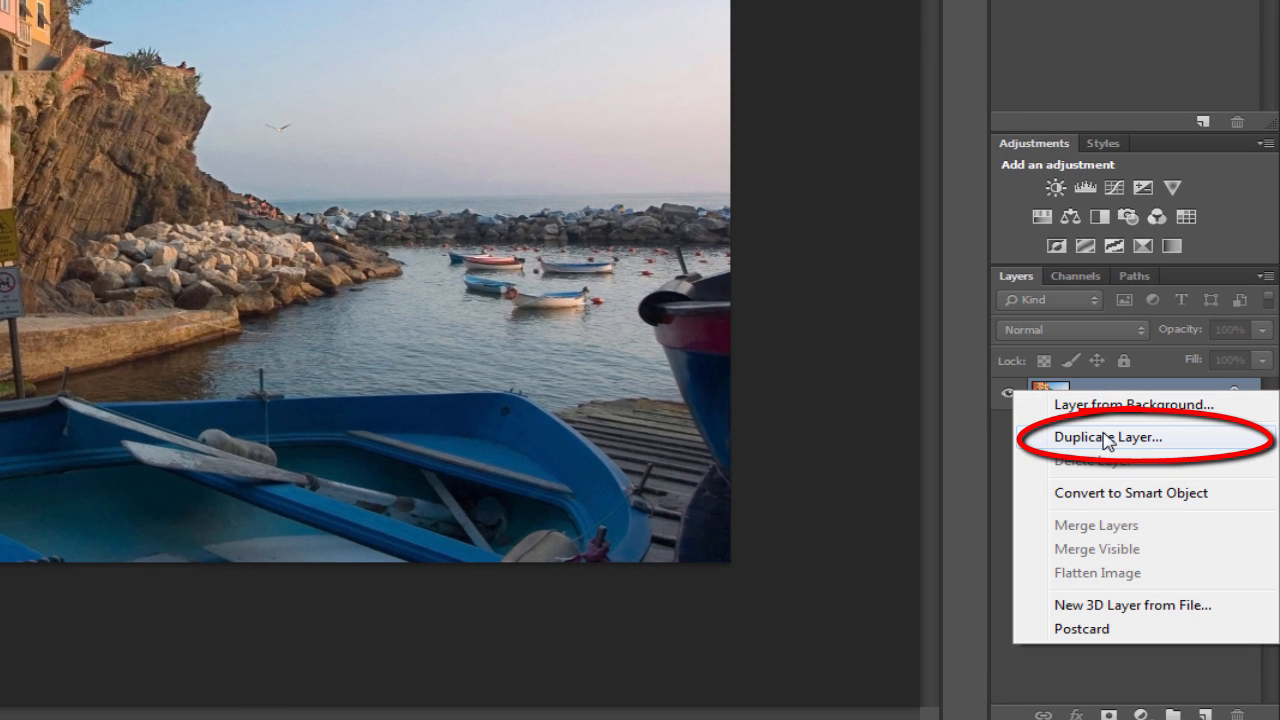
left_click(1106, 437)
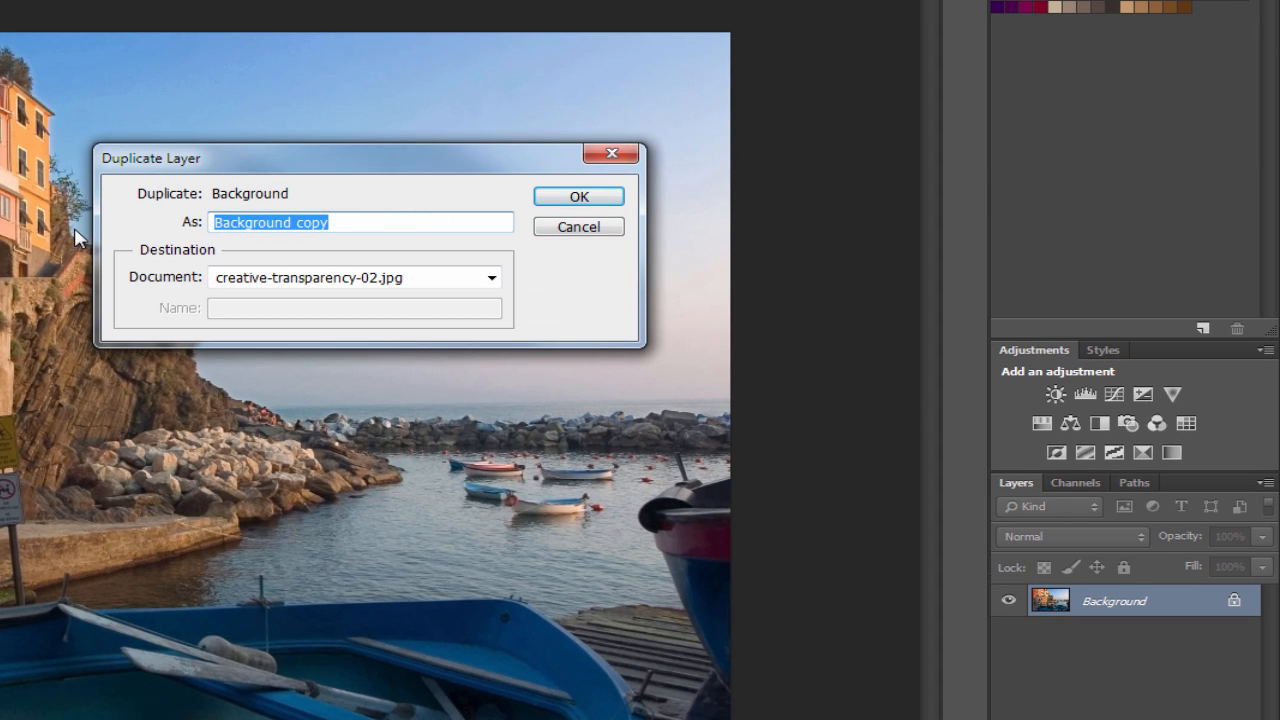
left_click(578, 196)
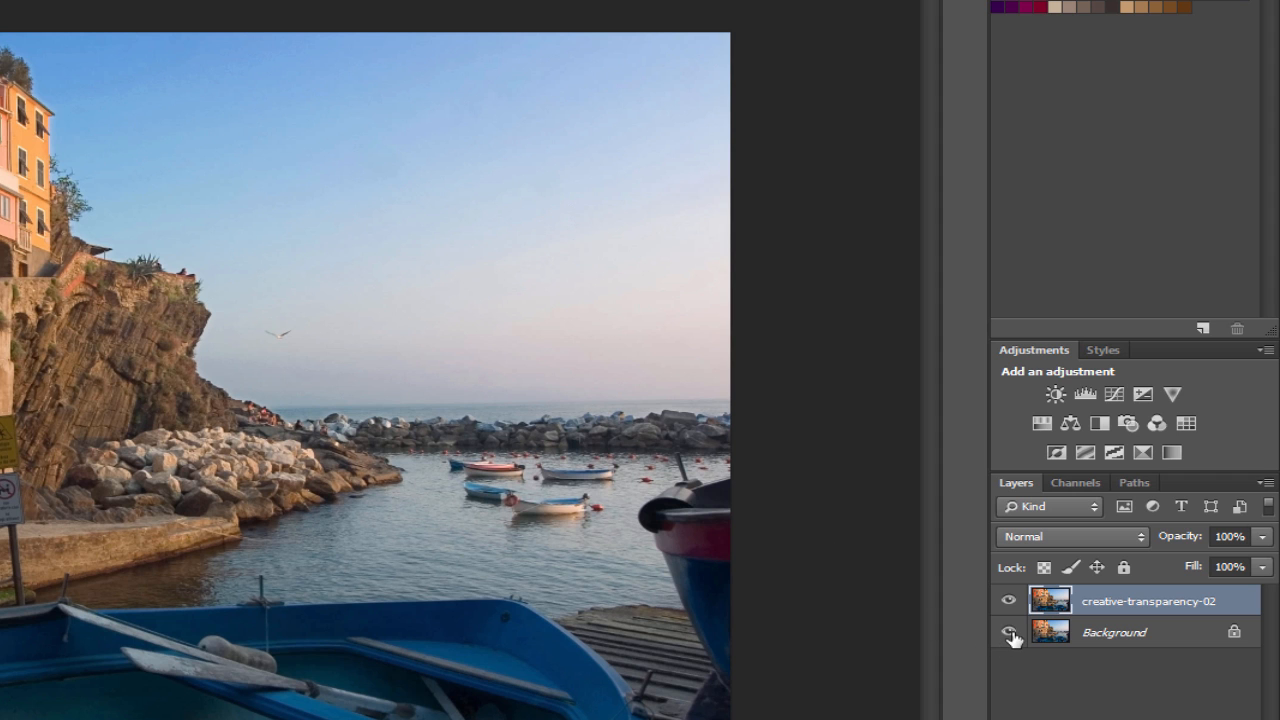
left_click(1009, 631)
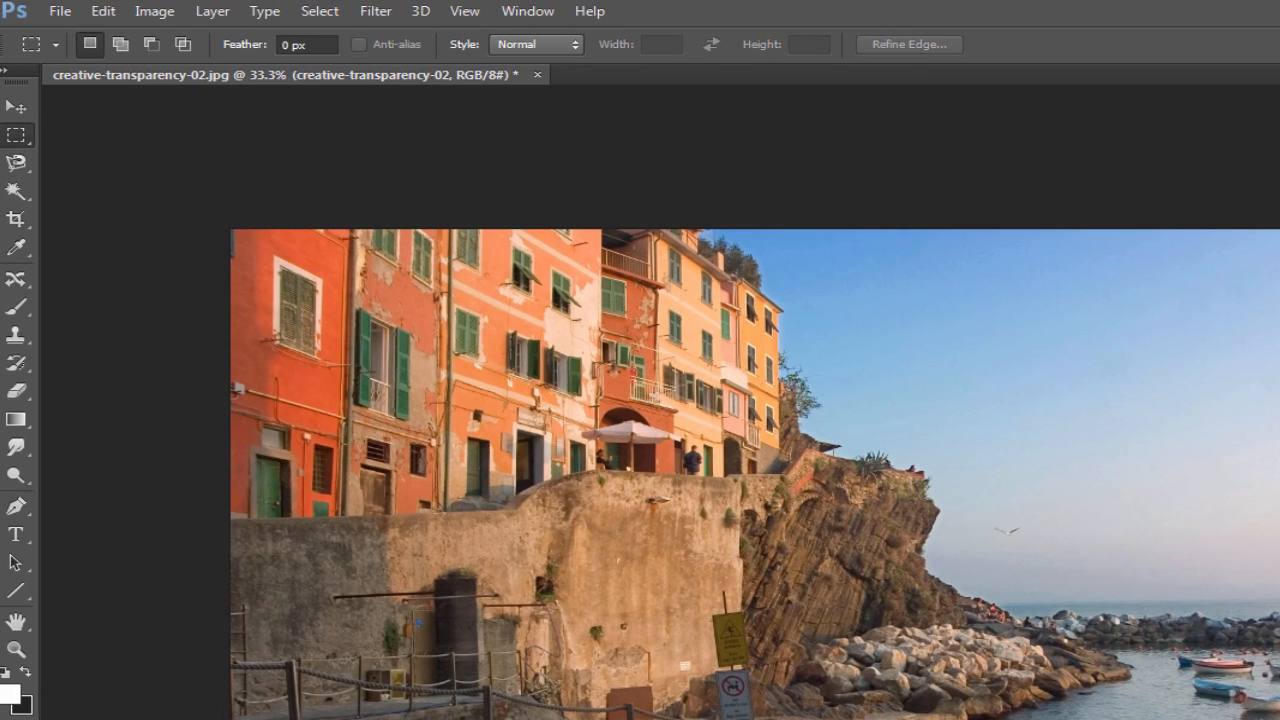
mouse_move(50, 218)
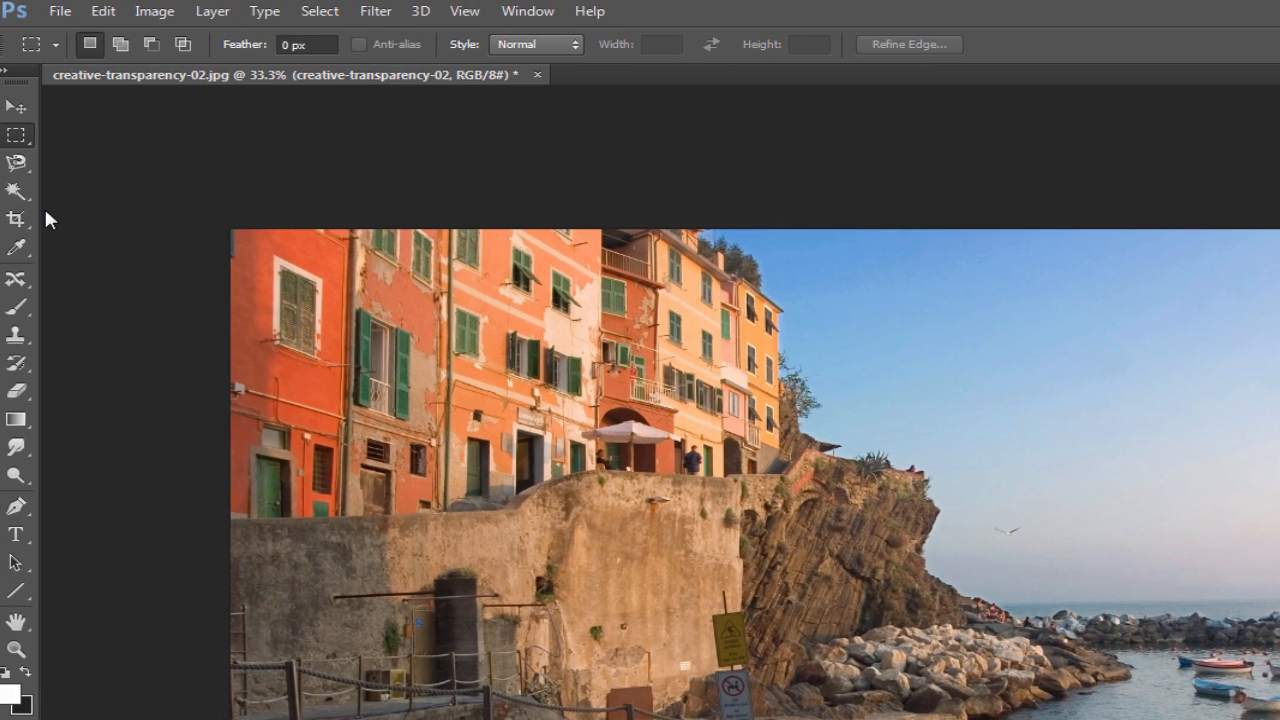
mouse_move(17, 163)
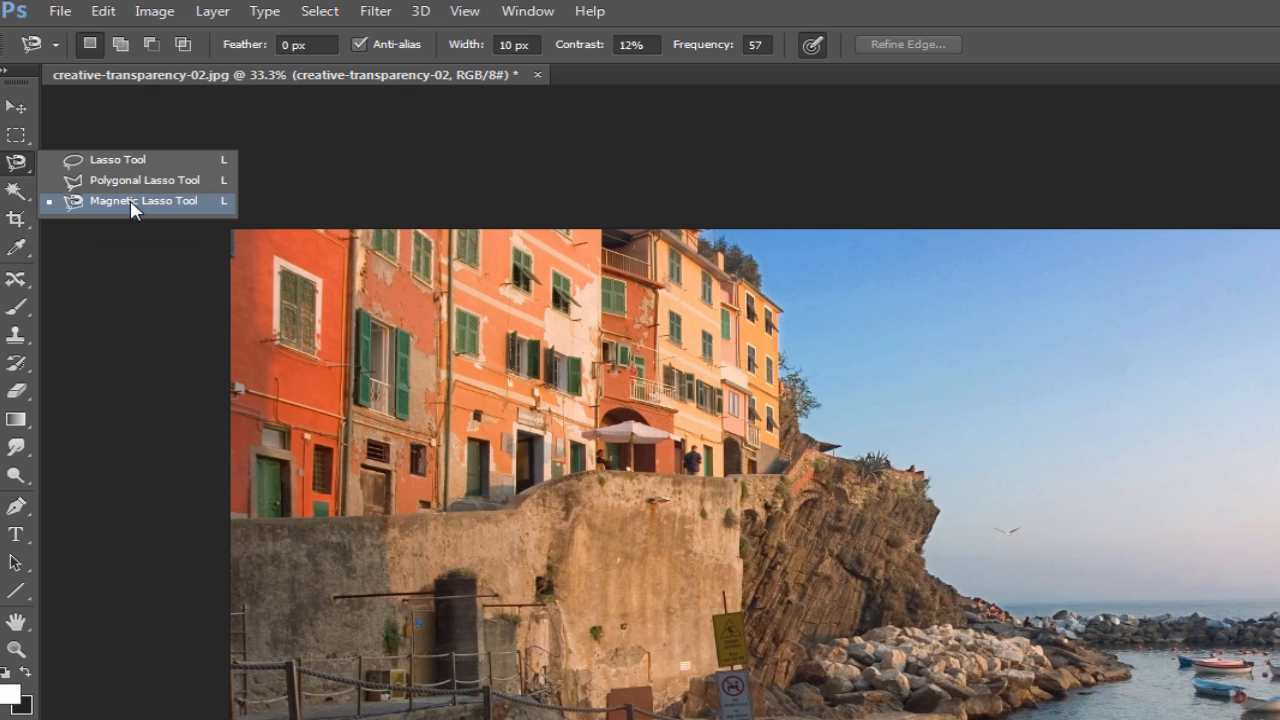
Choose the Magnetic Lasso to trace the sky along the cliff and buildings
left_click(142, 201)
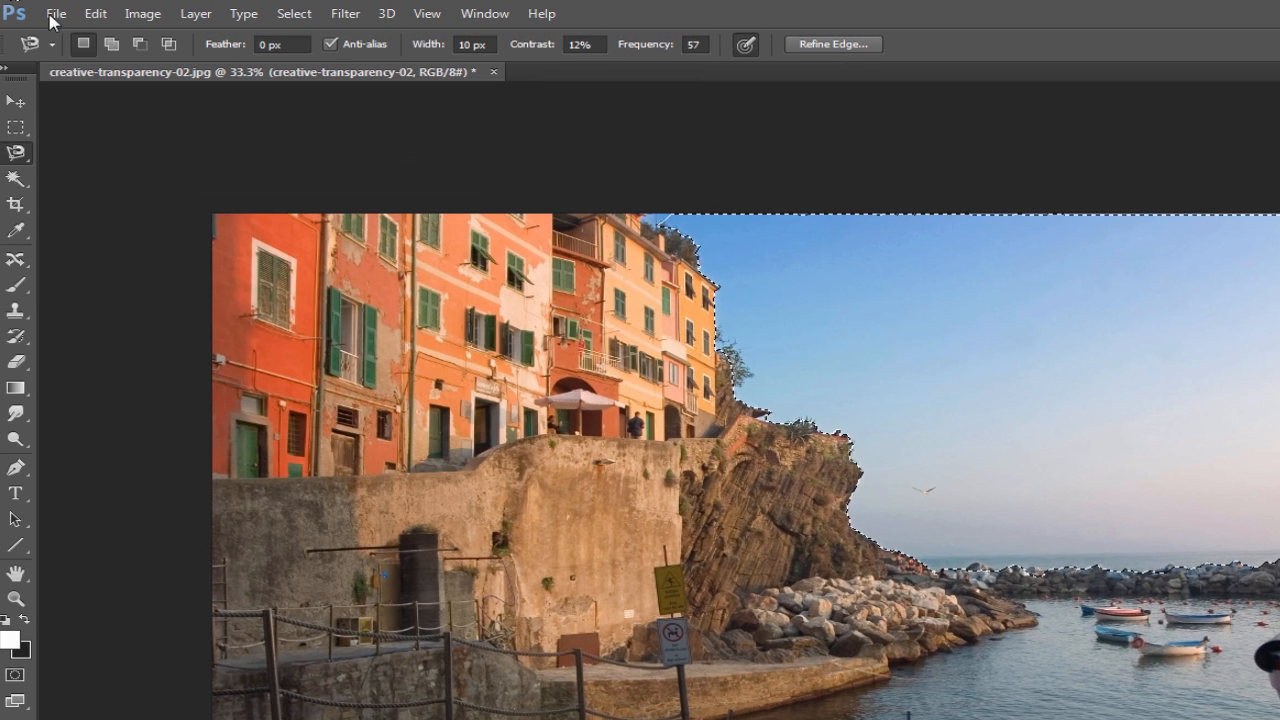
Delete the village sky, erase leftover edges, and open Save for Web
left_click(95, 13)
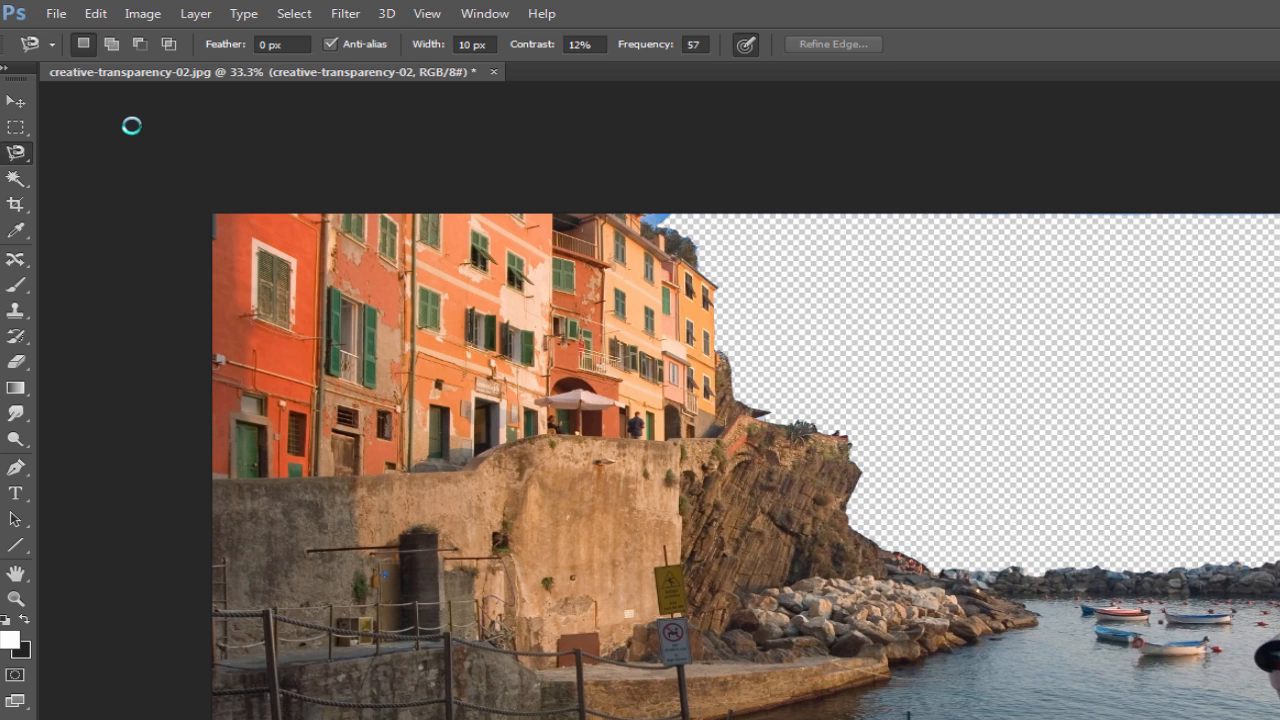
mouse_move(60, 305)
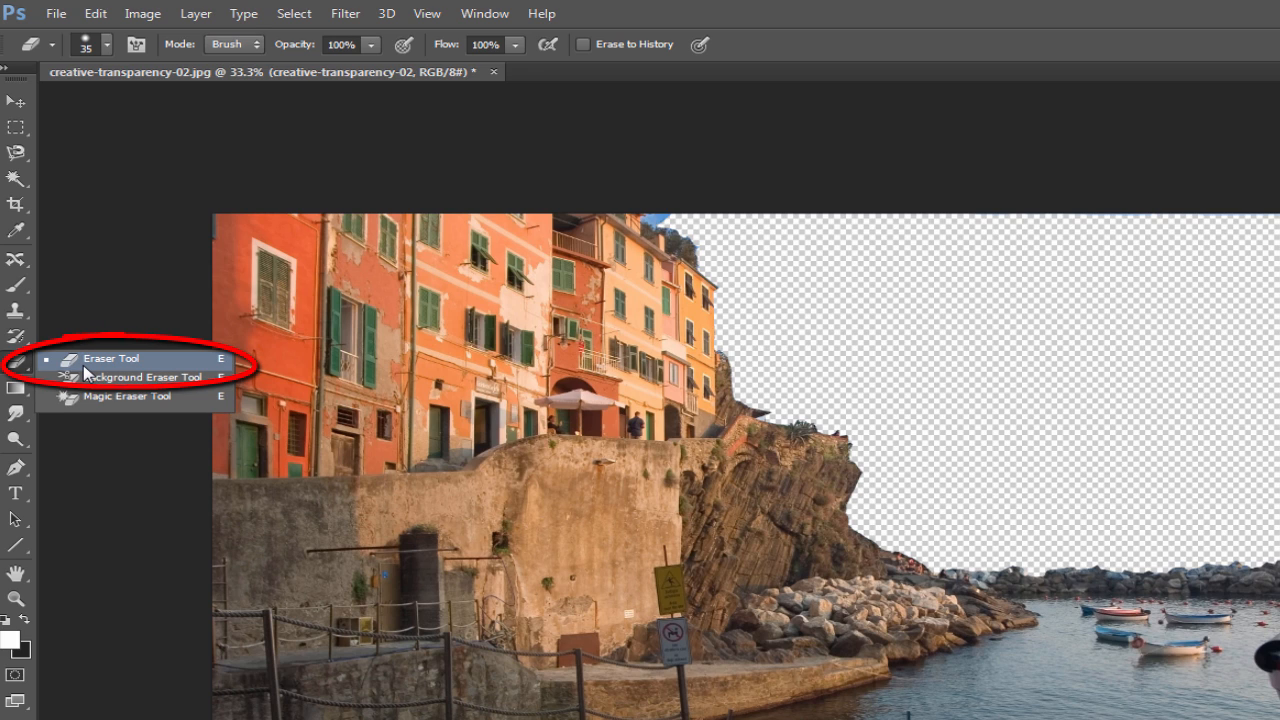
left_click(111, 358)
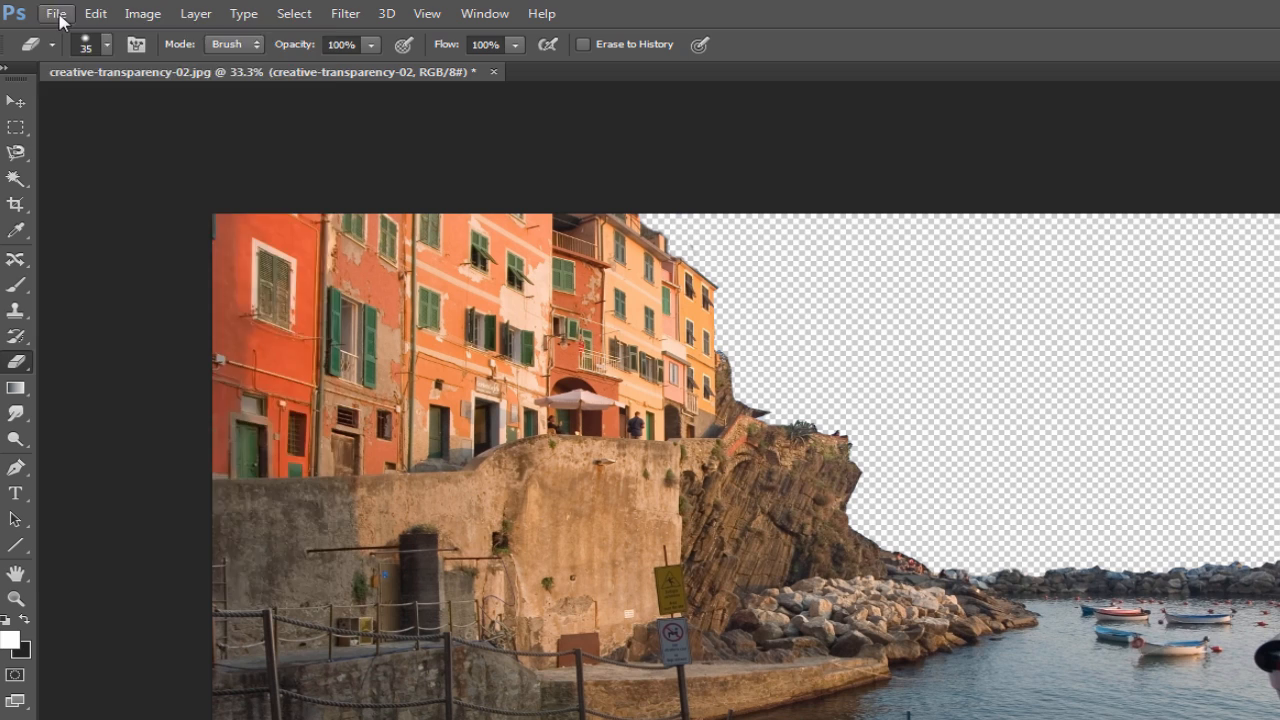
left_click(56, 13)
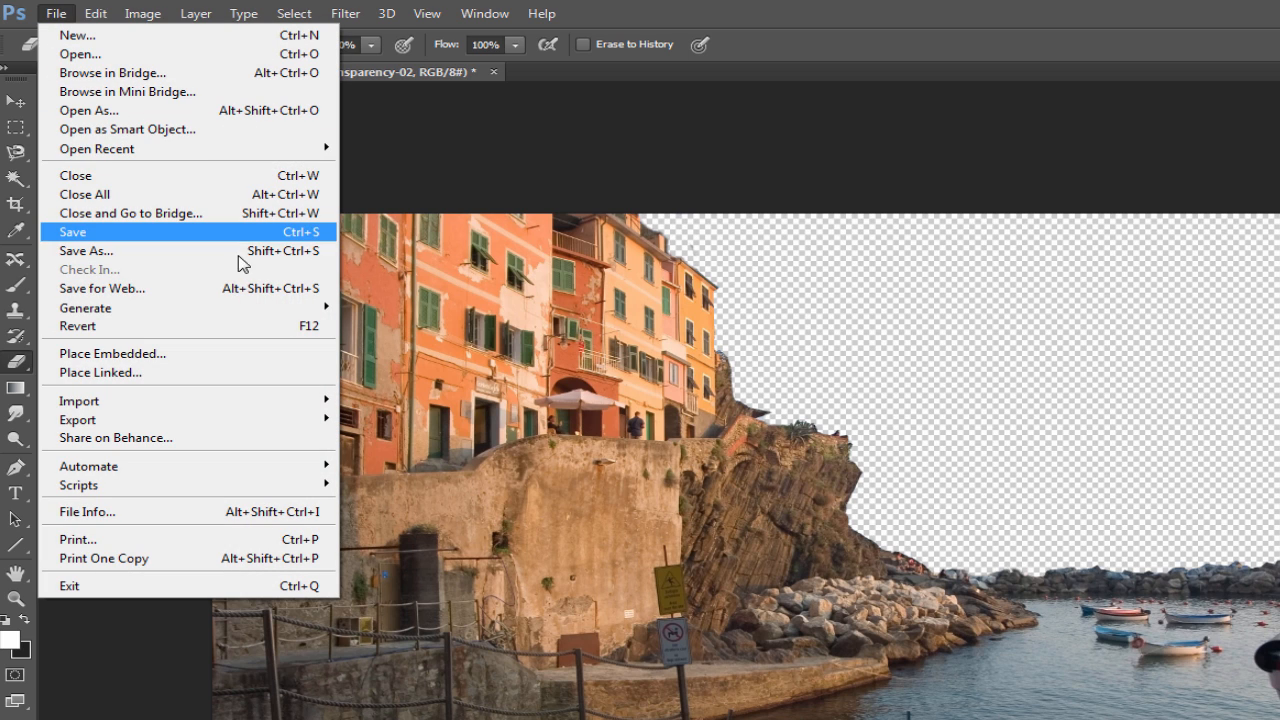
mouse_move(268, 296)
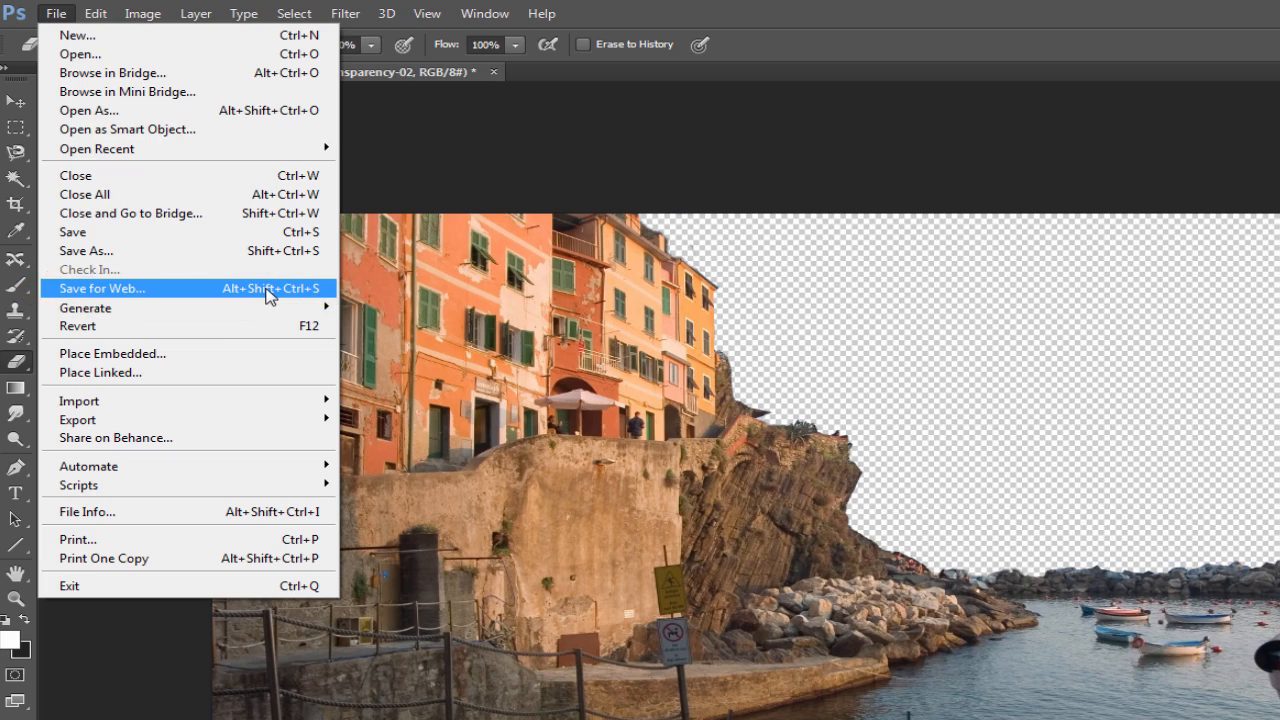
left_click(103, 288)
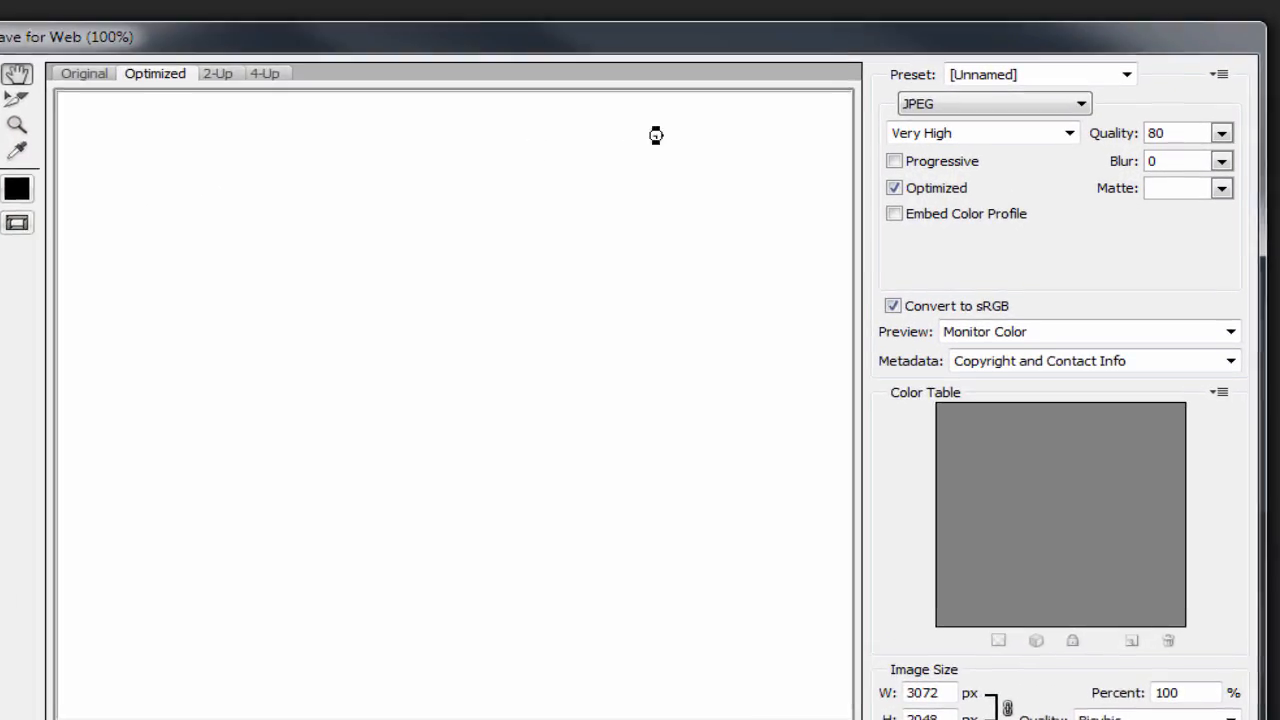
Save the transparent village image with the PNG-24 preset
left_click(1124, 74)
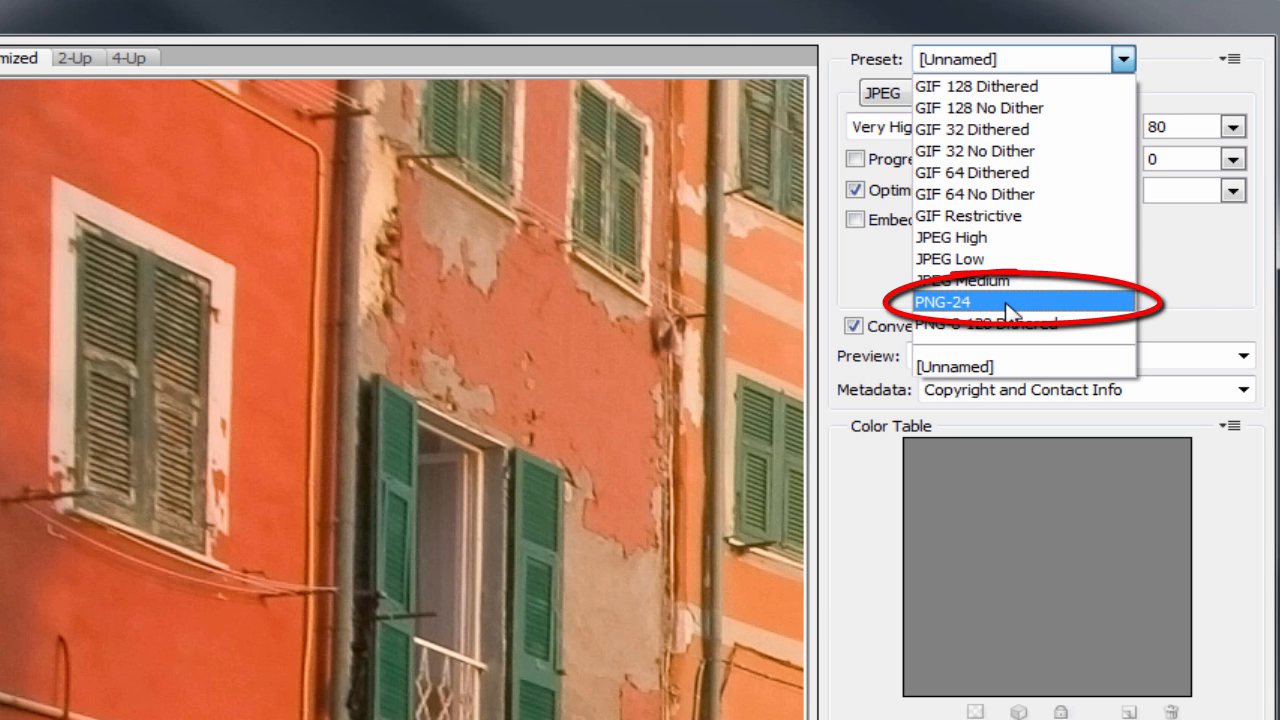
left_click(930, 301)
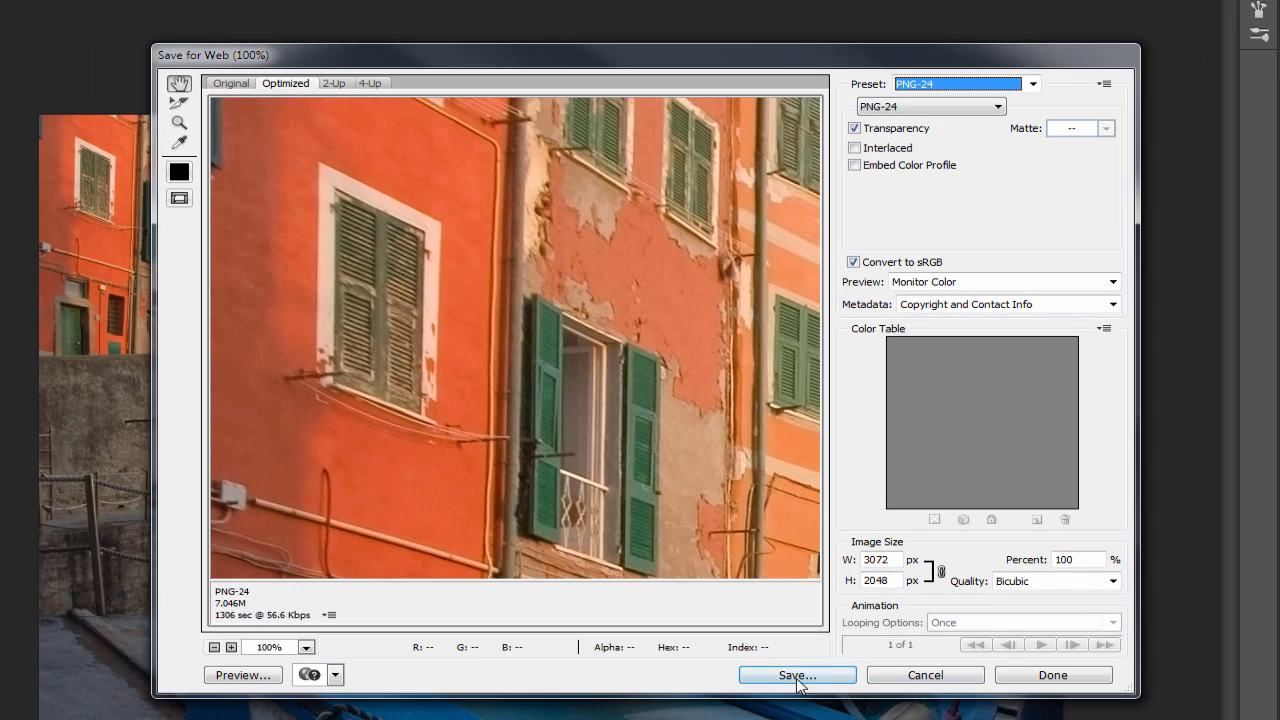
left_click(797, 674)
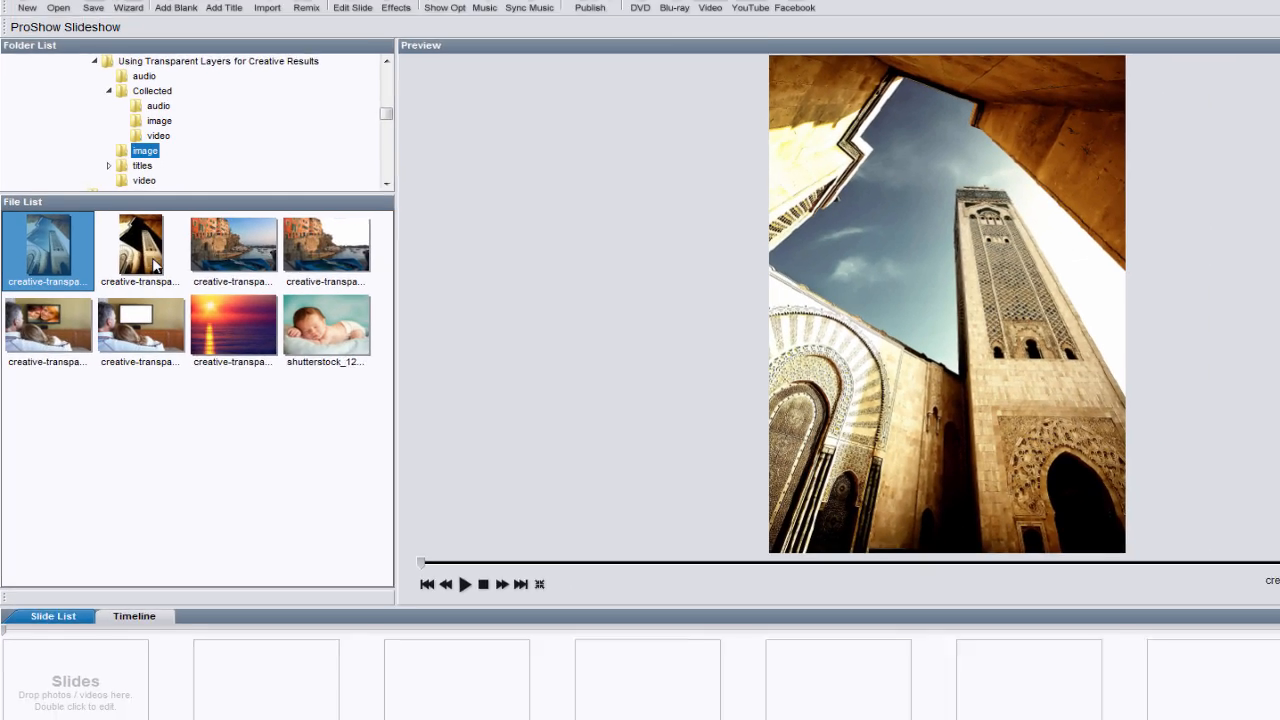
Select the creative-transparency-01 tower PSD in ProShow's File List to preview it
left_click(119, 255)
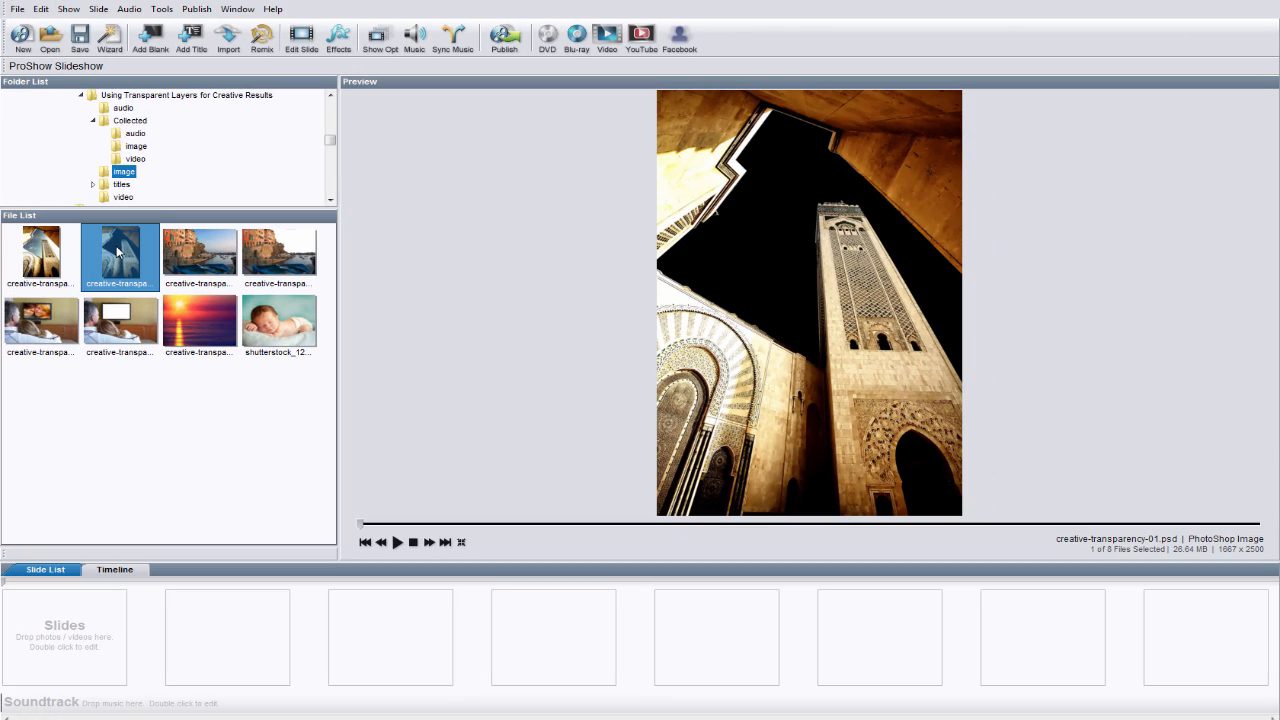
mouse_move(140, 286)
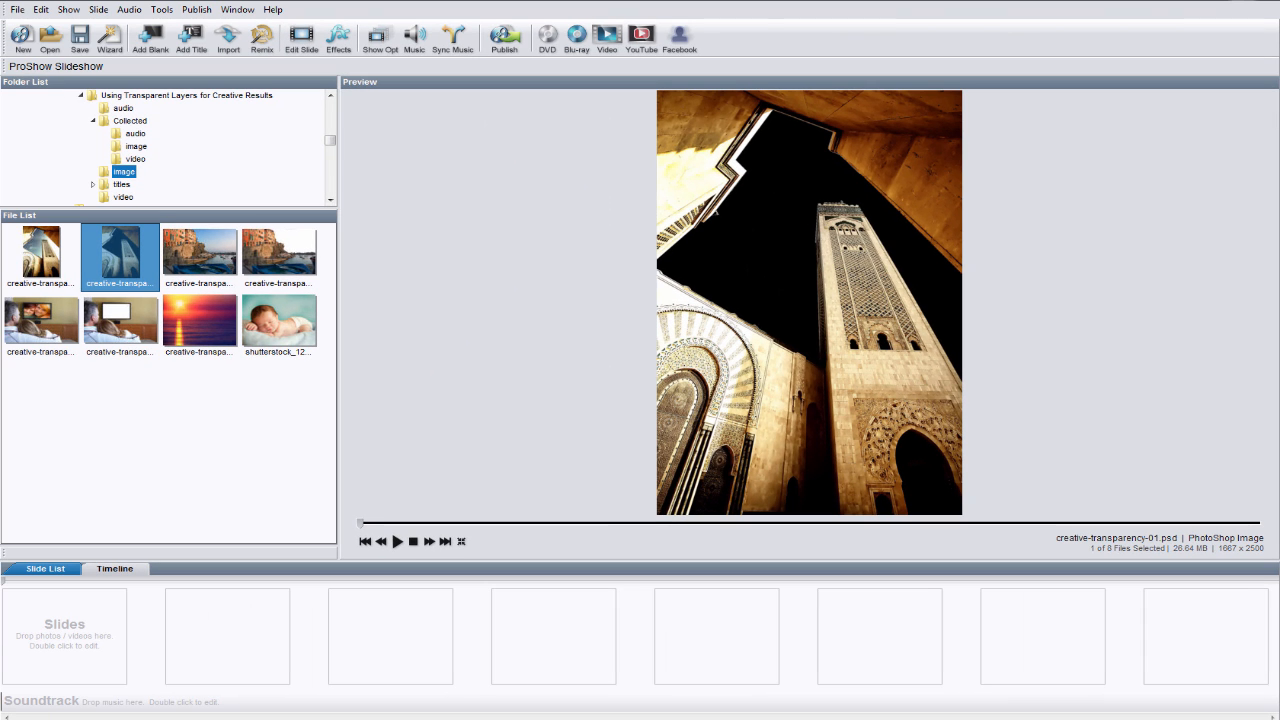
mouse_move(96, 600)
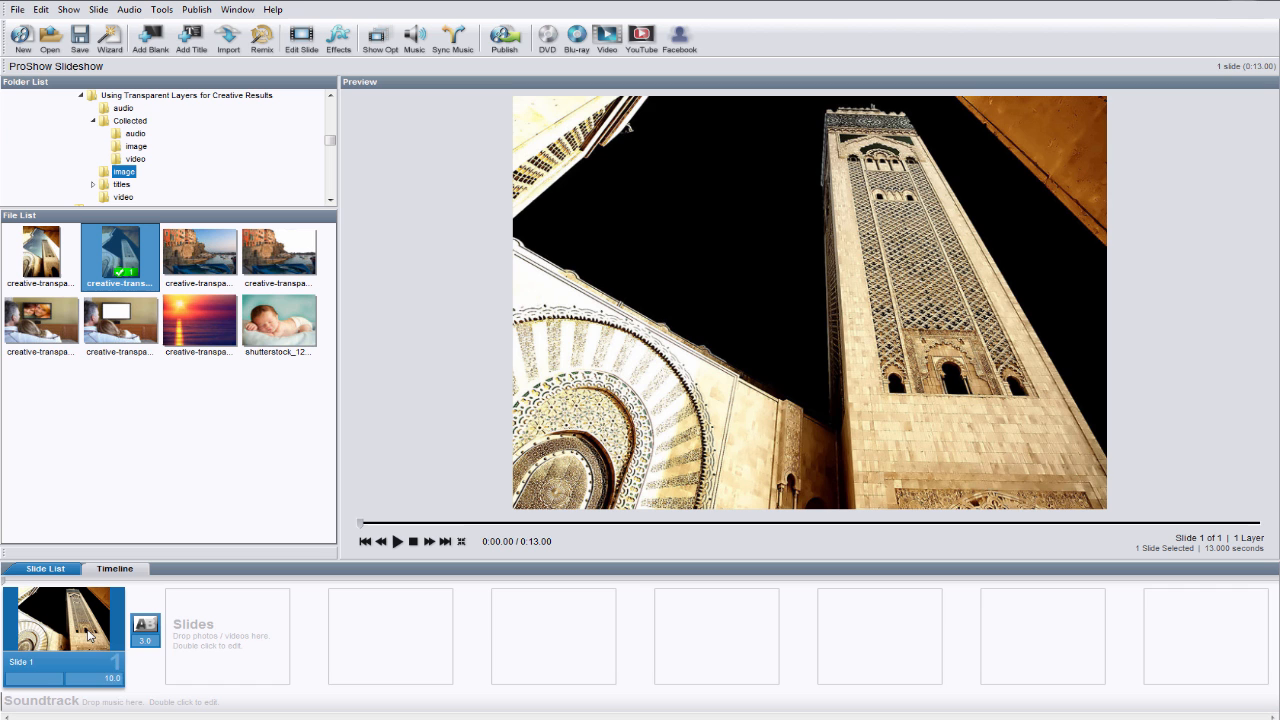
Add creative-transparency-sunset.jpg to Slide 1 and preview the sunset photo
double_click(62, 618)
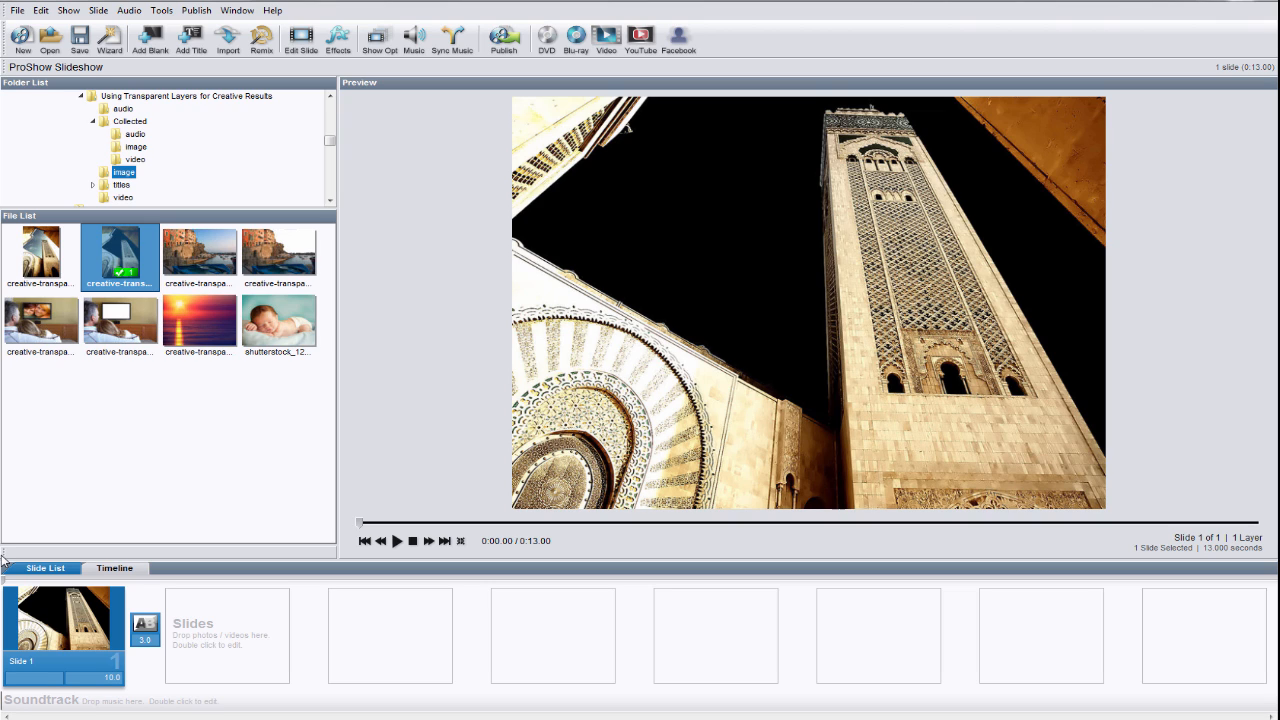
mouse_move(78, 525)
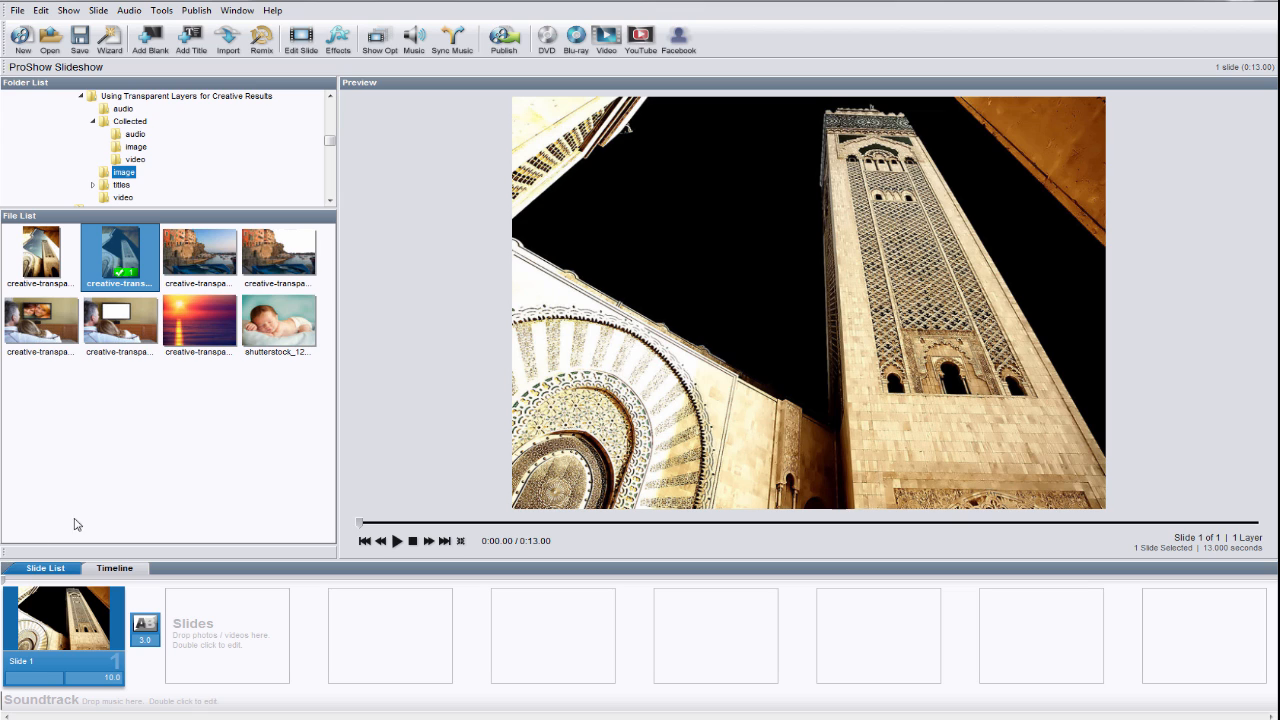
left_click(198, 320)
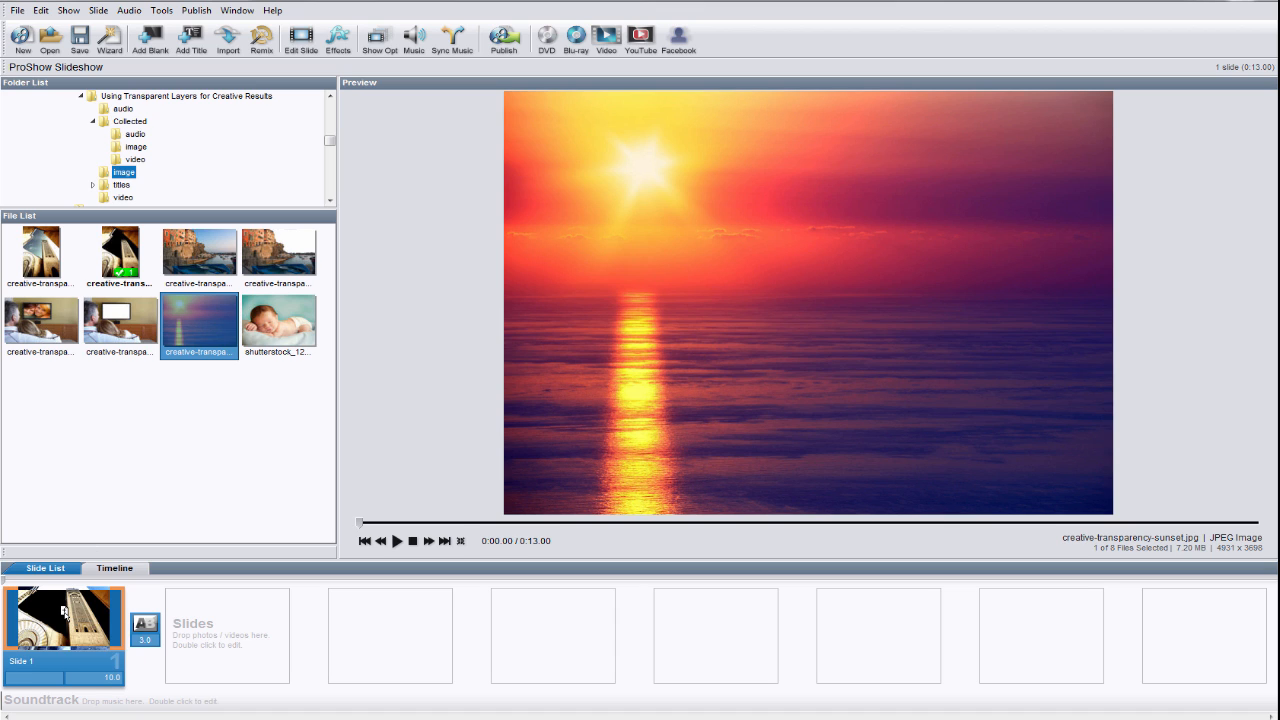
mouse_move(63, 617)
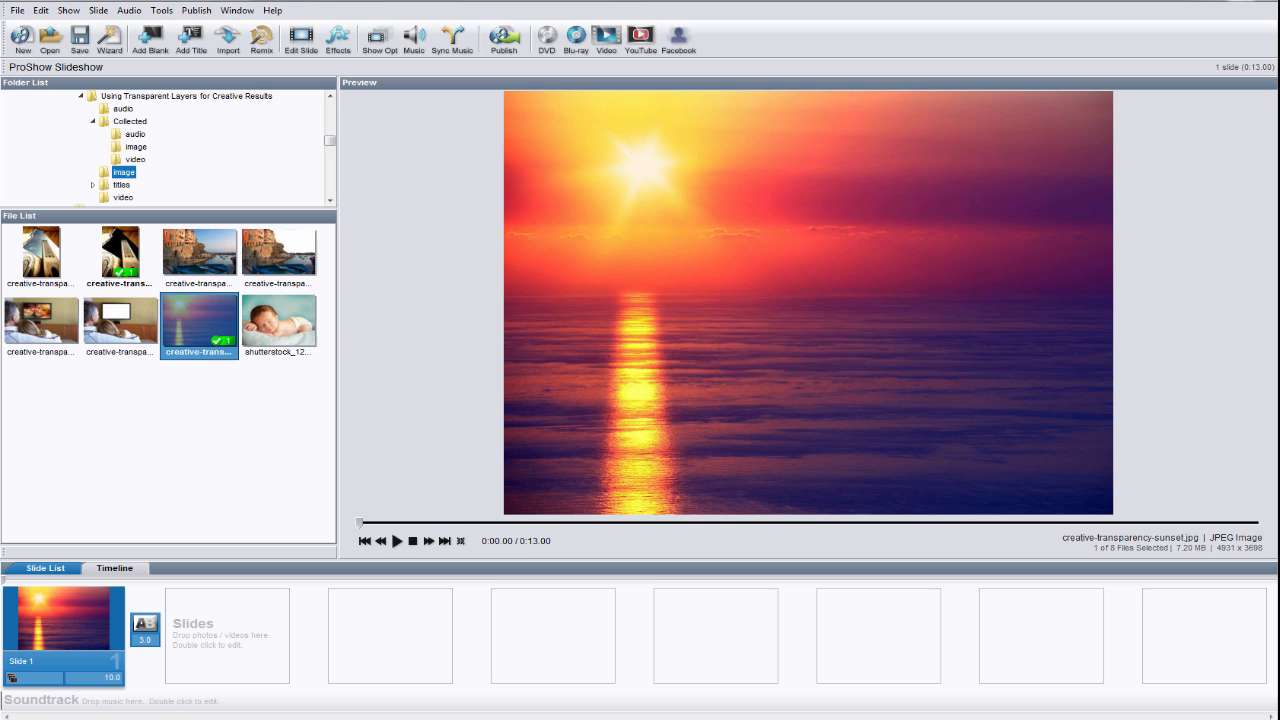
mouse_move(72, 625)
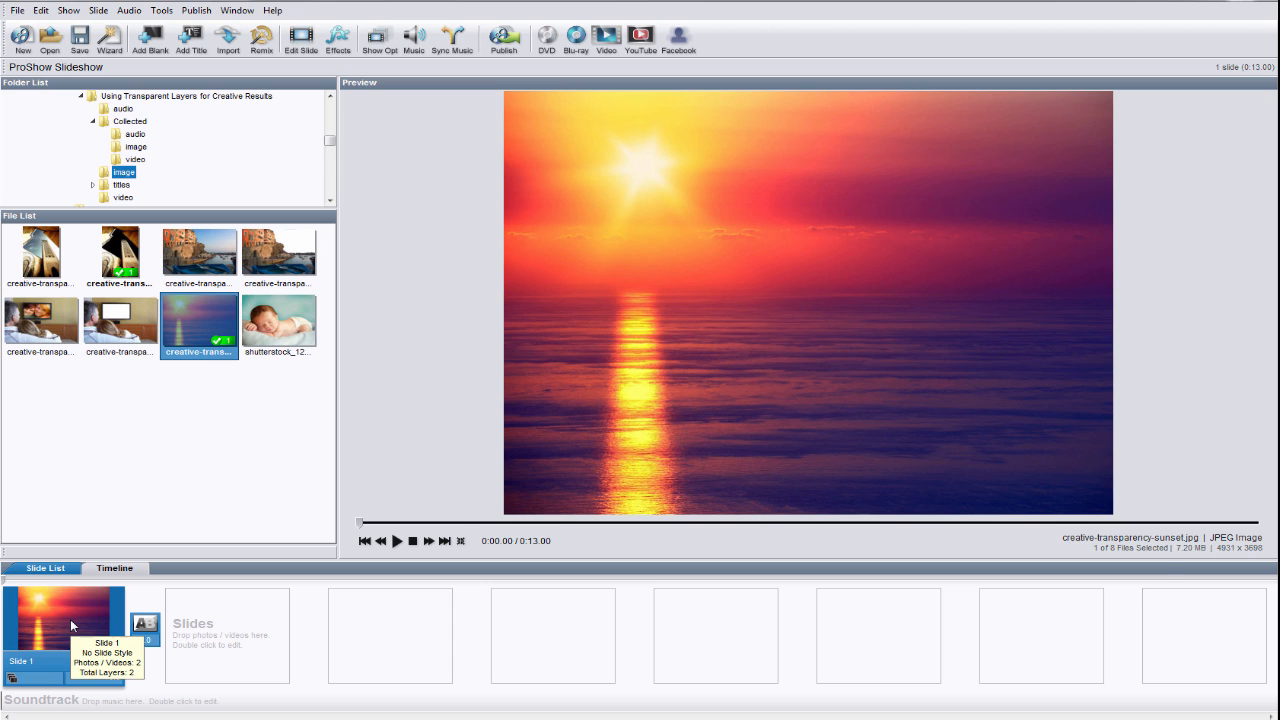
Move the building PNG layer to layer 1, placing the sunset beneath it
double_click(65, 625)
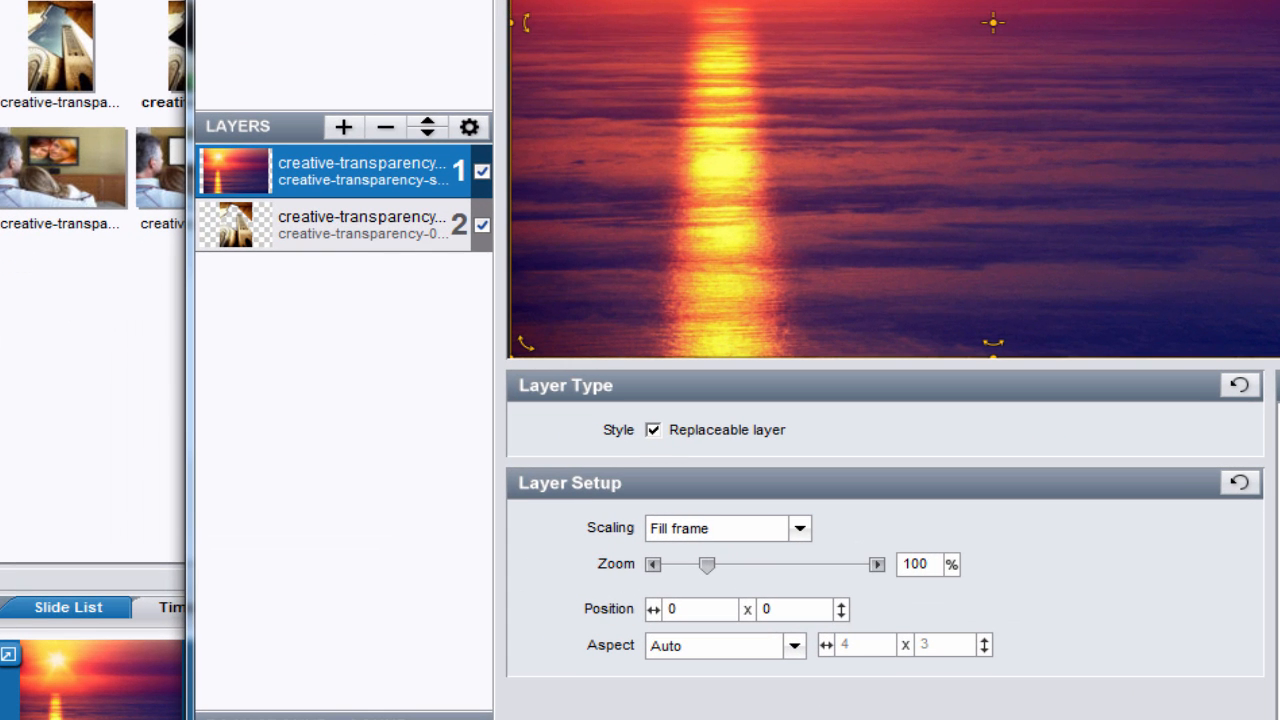
left_click(360, 225)
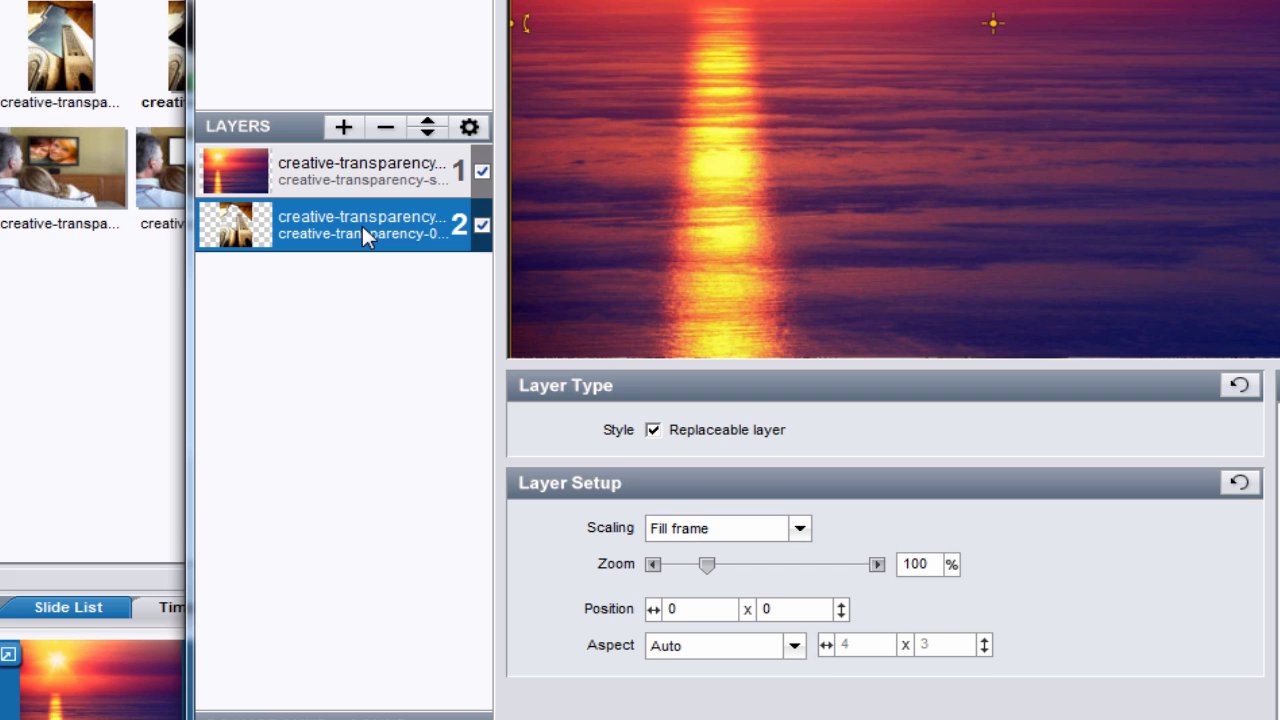
mouse_move(435, 273)
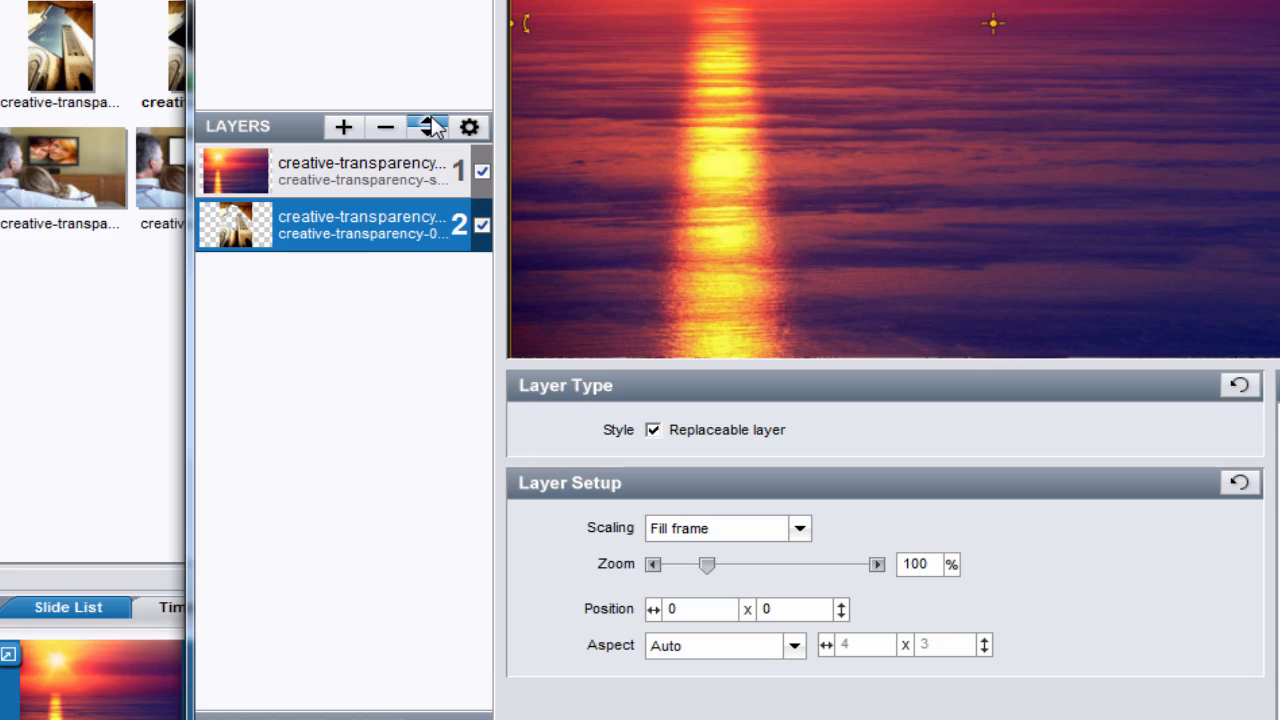
left_click(430, 126)
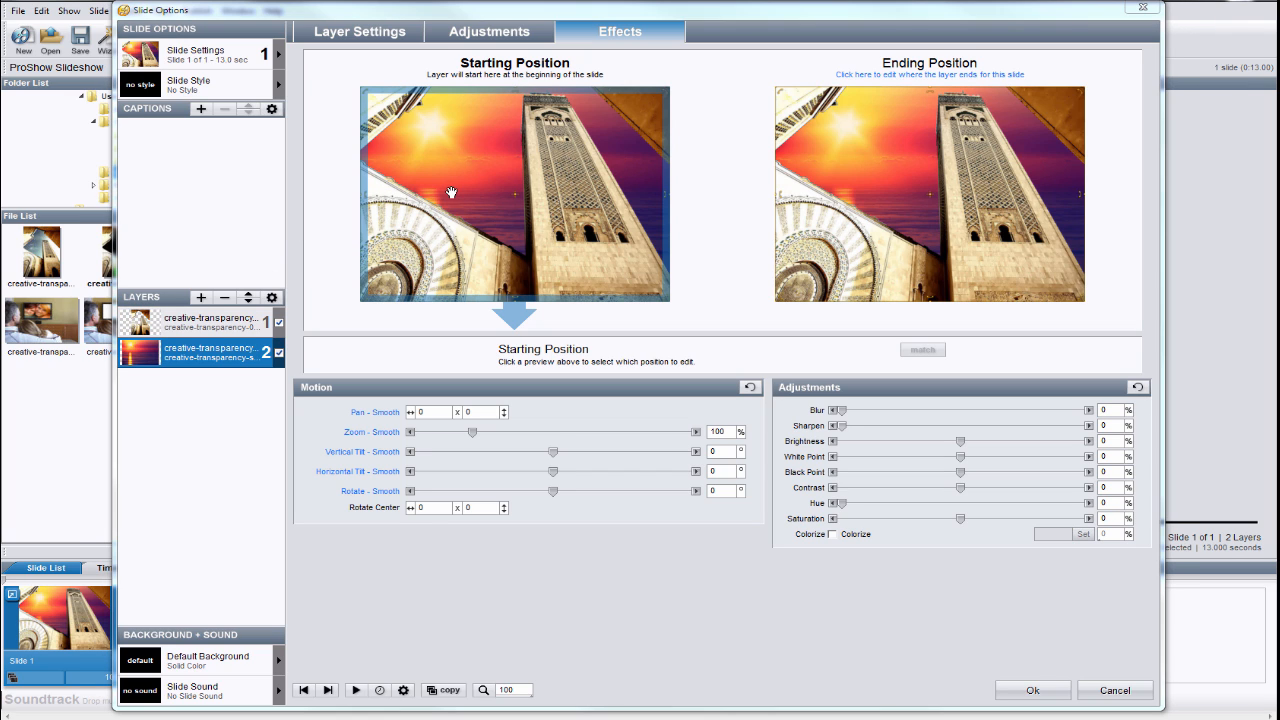
mouse_move(490, 195)
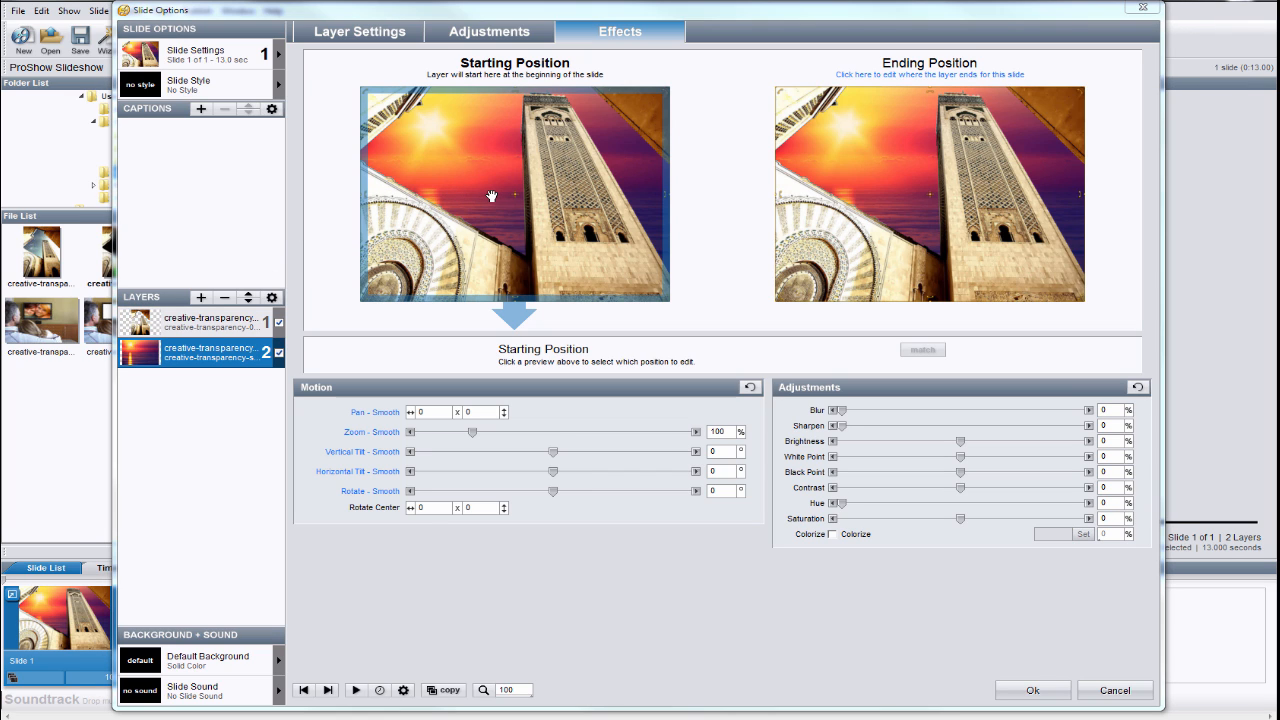
Zoom in and pan the sunset for the slide's starting position
scroll("up", 3)
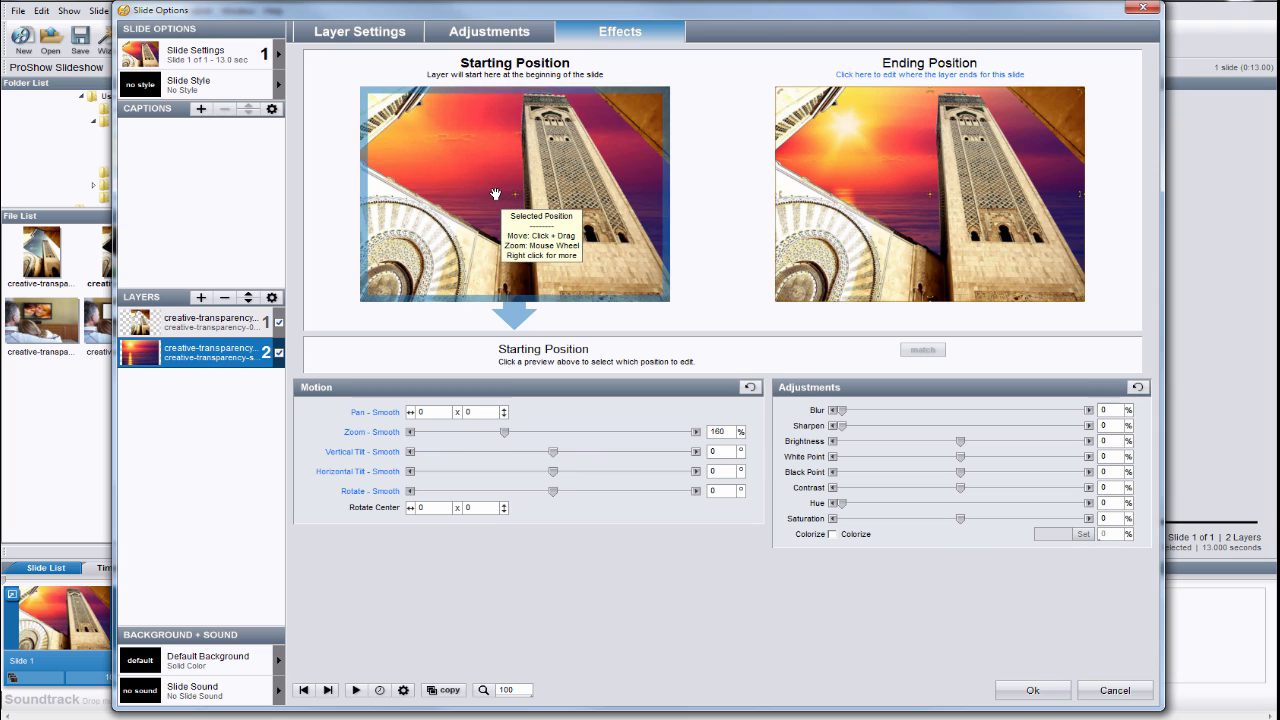
scroll("up", 3)
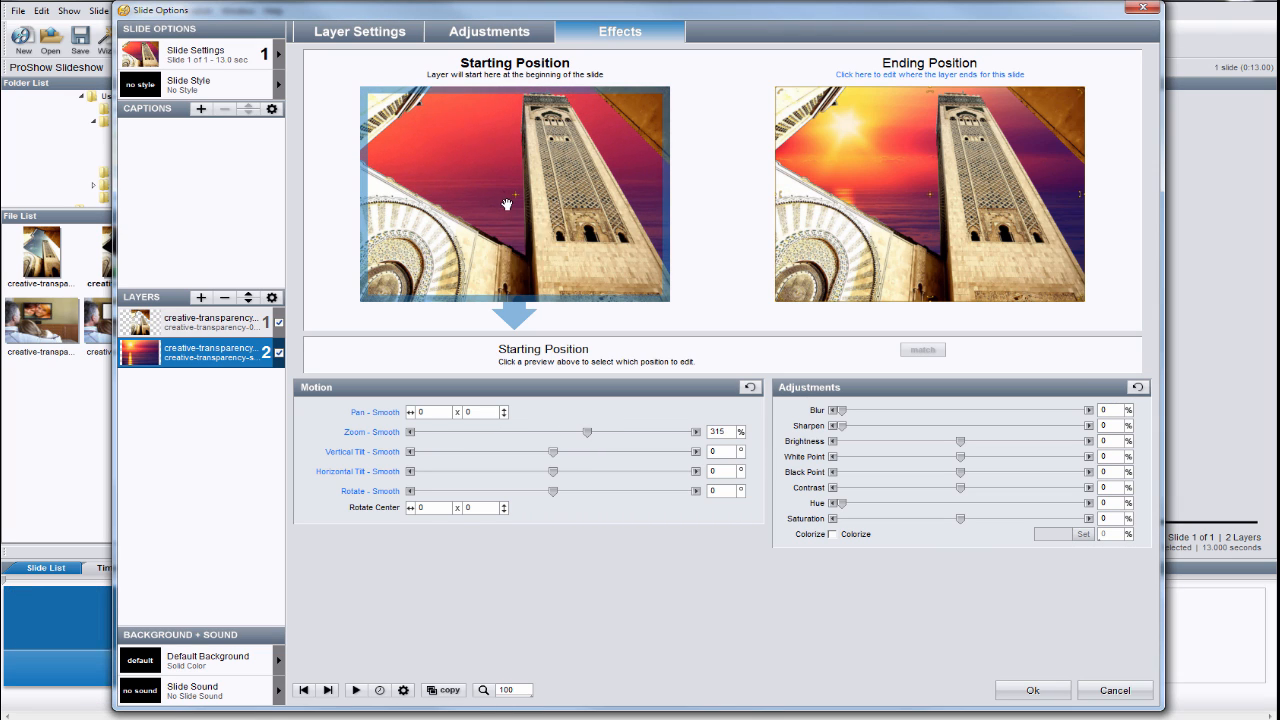
left_click_drag(507, 205, 485, 176)
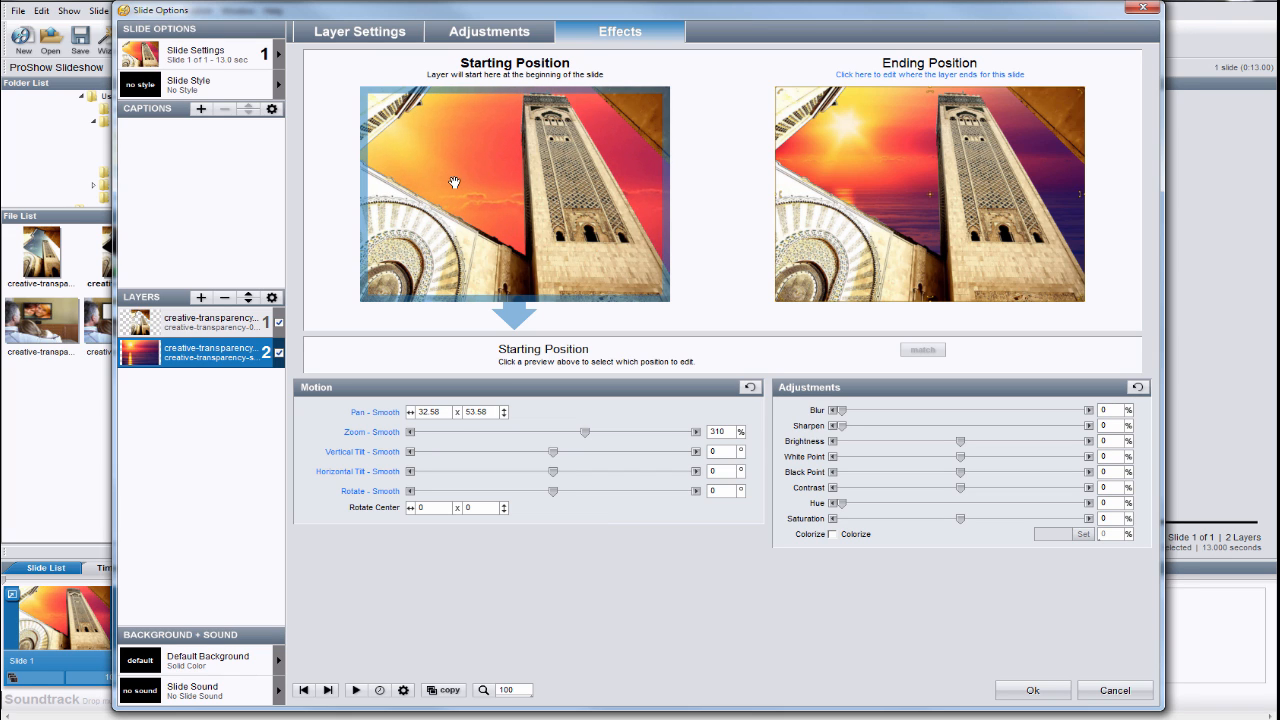
Set the sunset's ending position to zoom 330%, pan 99x75, rotate 8, and accept
left_click(928, 195)
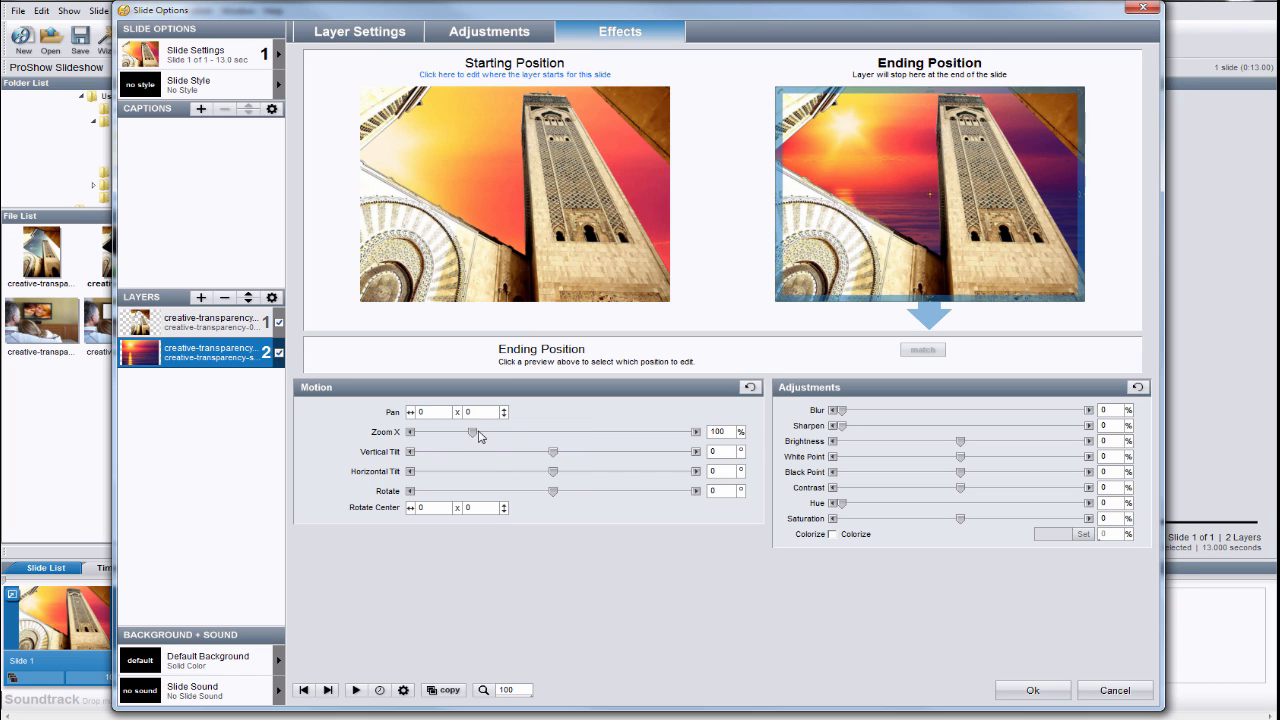
left_click_drag(472, 432, 598, 432)
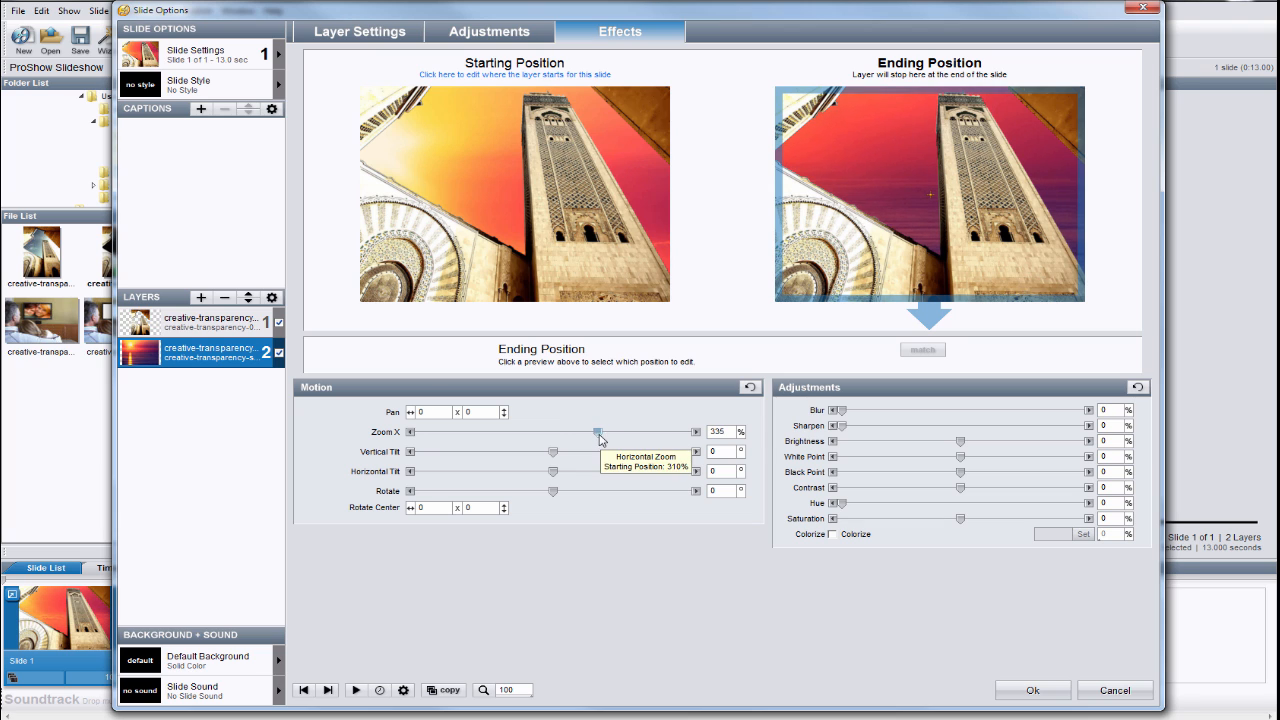
left_click_drag(598, 432, 595, 432)
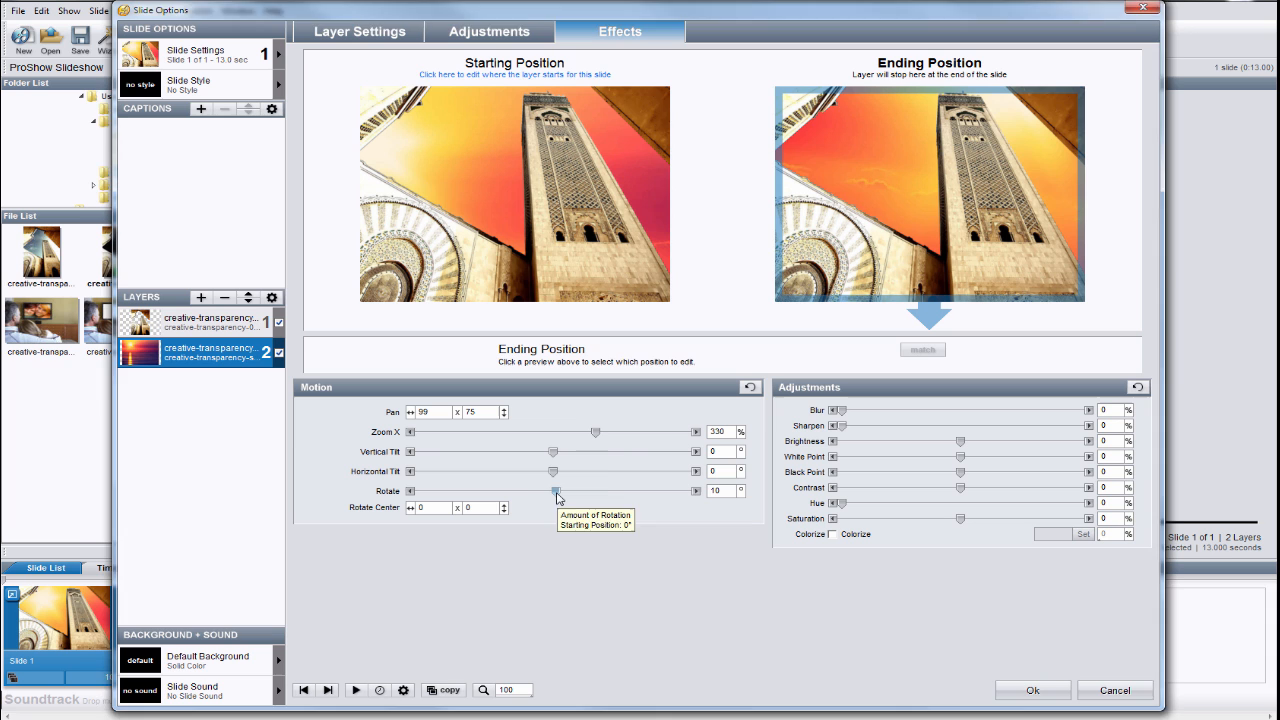
left_click_drag(558, 490, 555, 490)
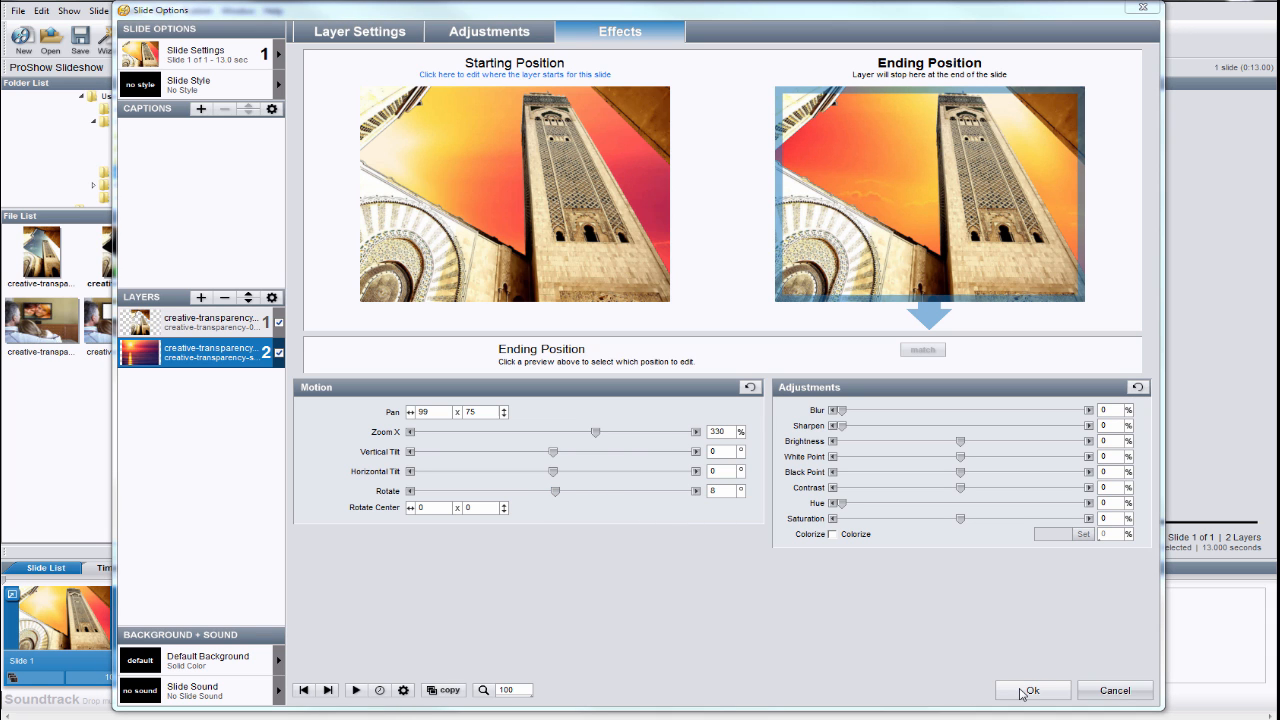
left_click(1031, 690)
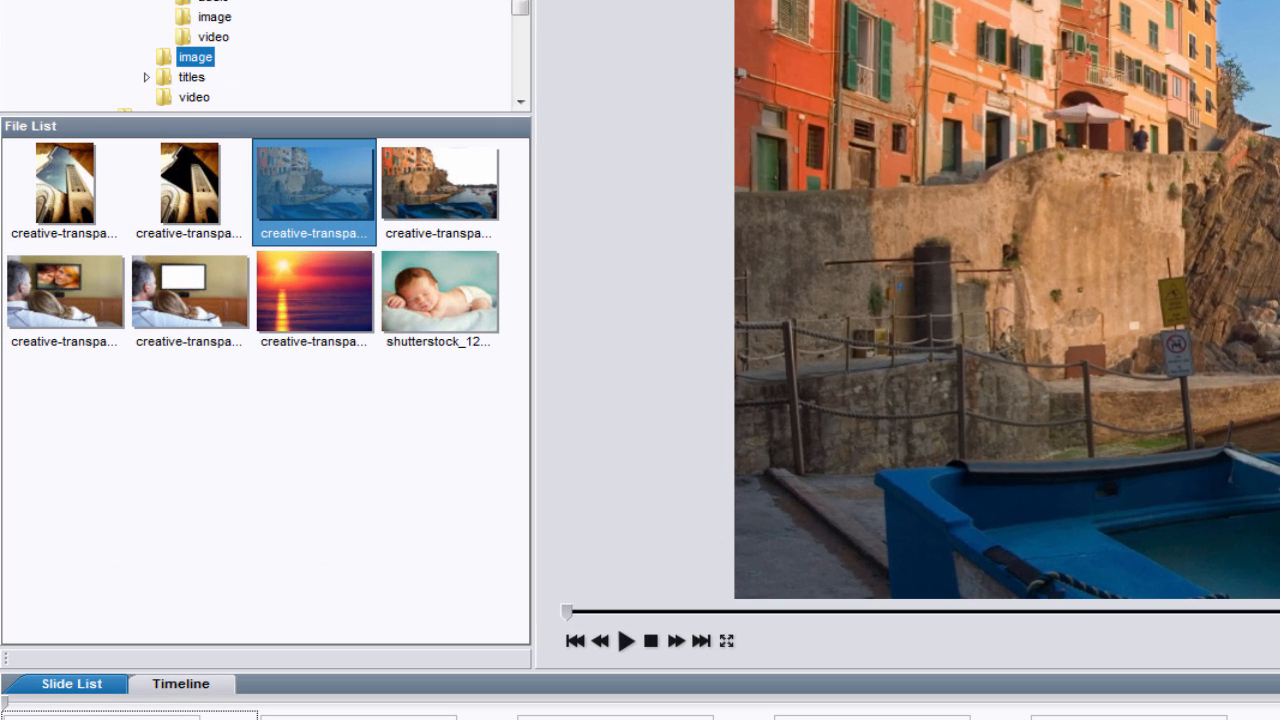
mouse_move(472, 205)
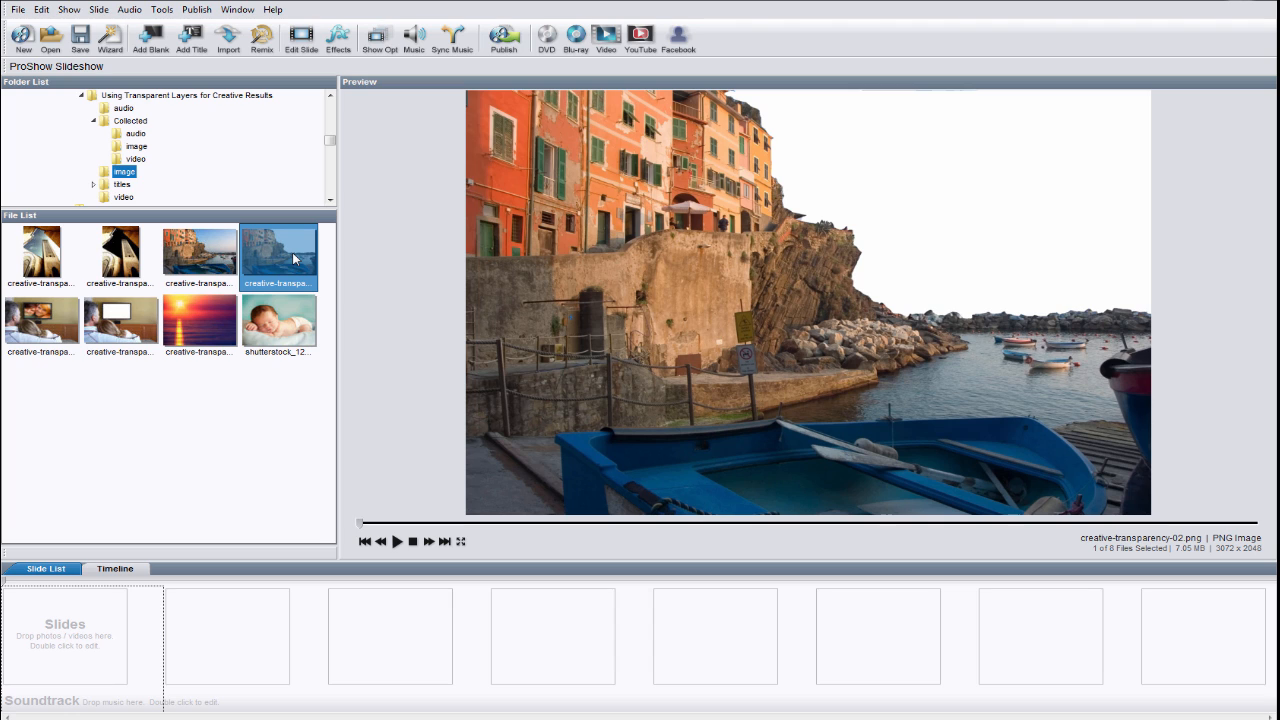
mouse_move(78, 635)
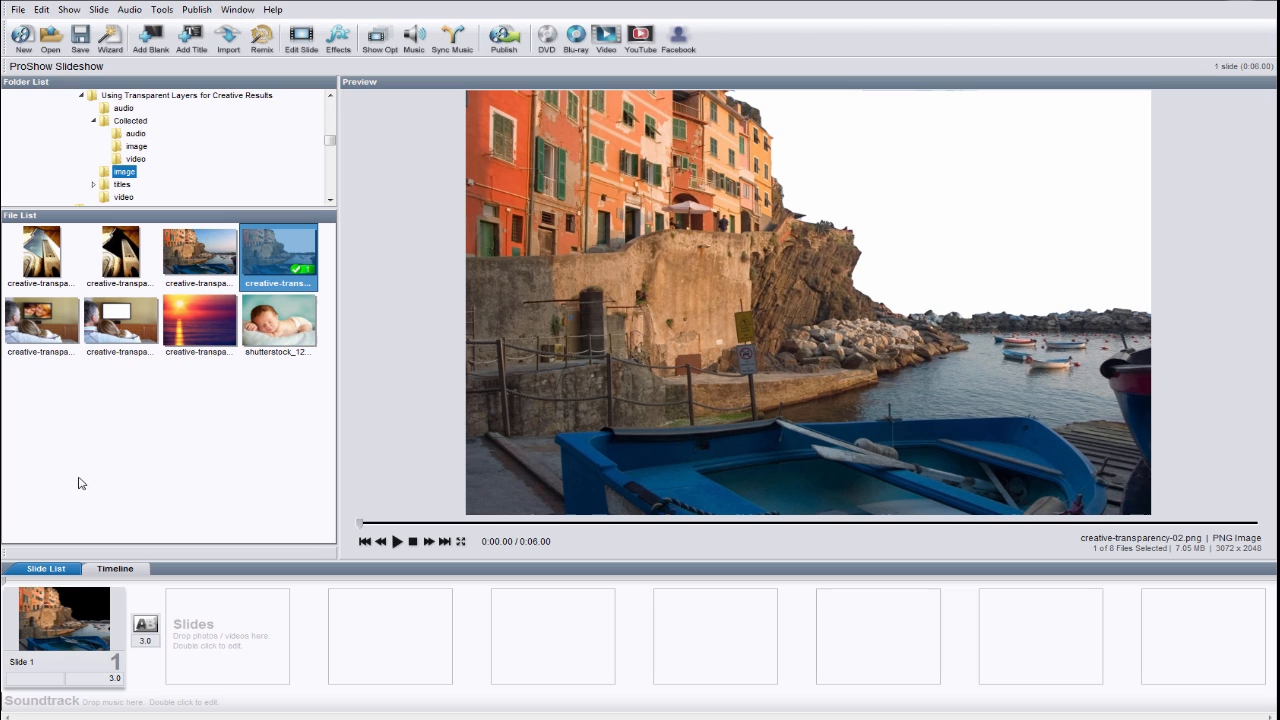
Open the folder of sunset video clips
left_click(124, 197)
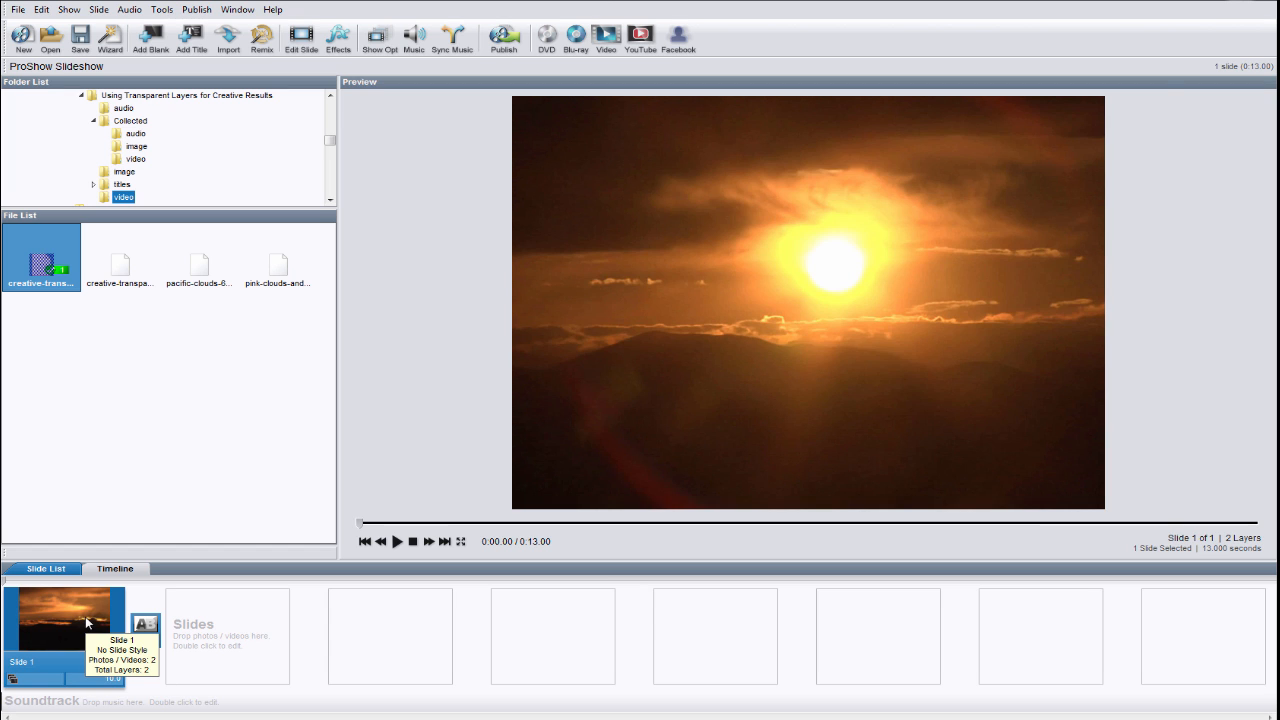
Open Slide 1's layer options and select the village cutout layer
double_click(65, 620)
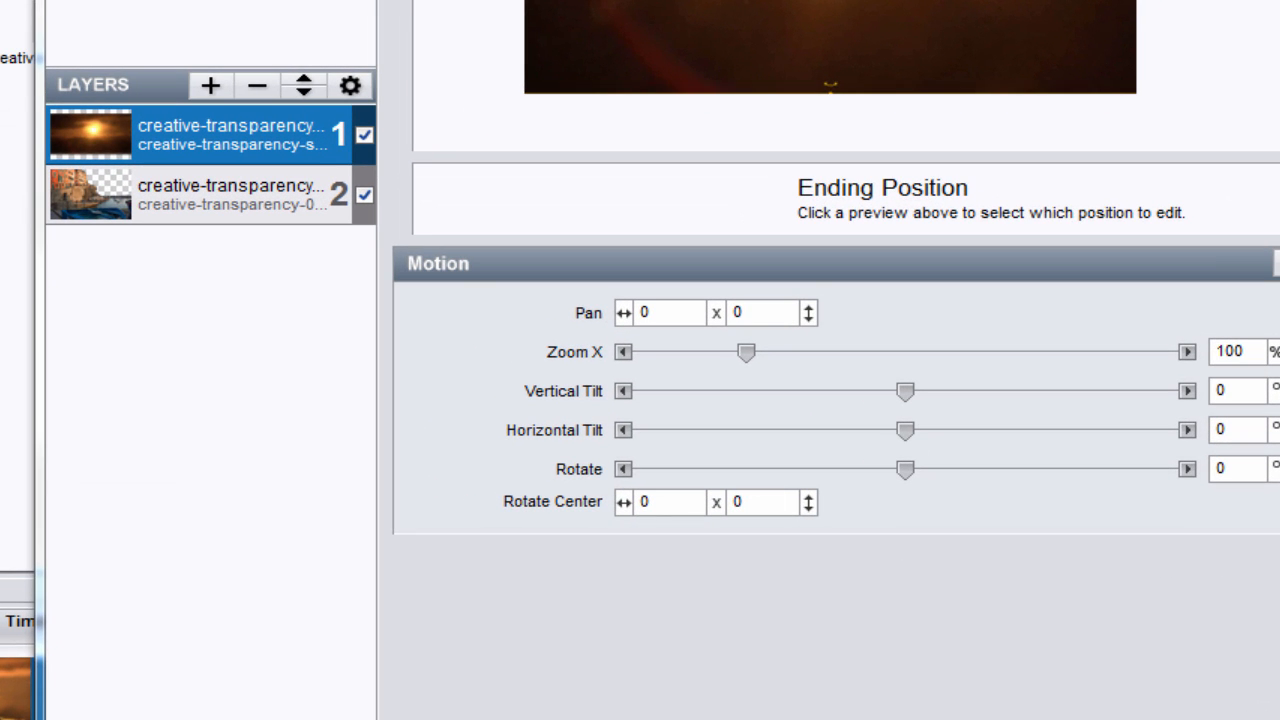
left_click(230, 194)
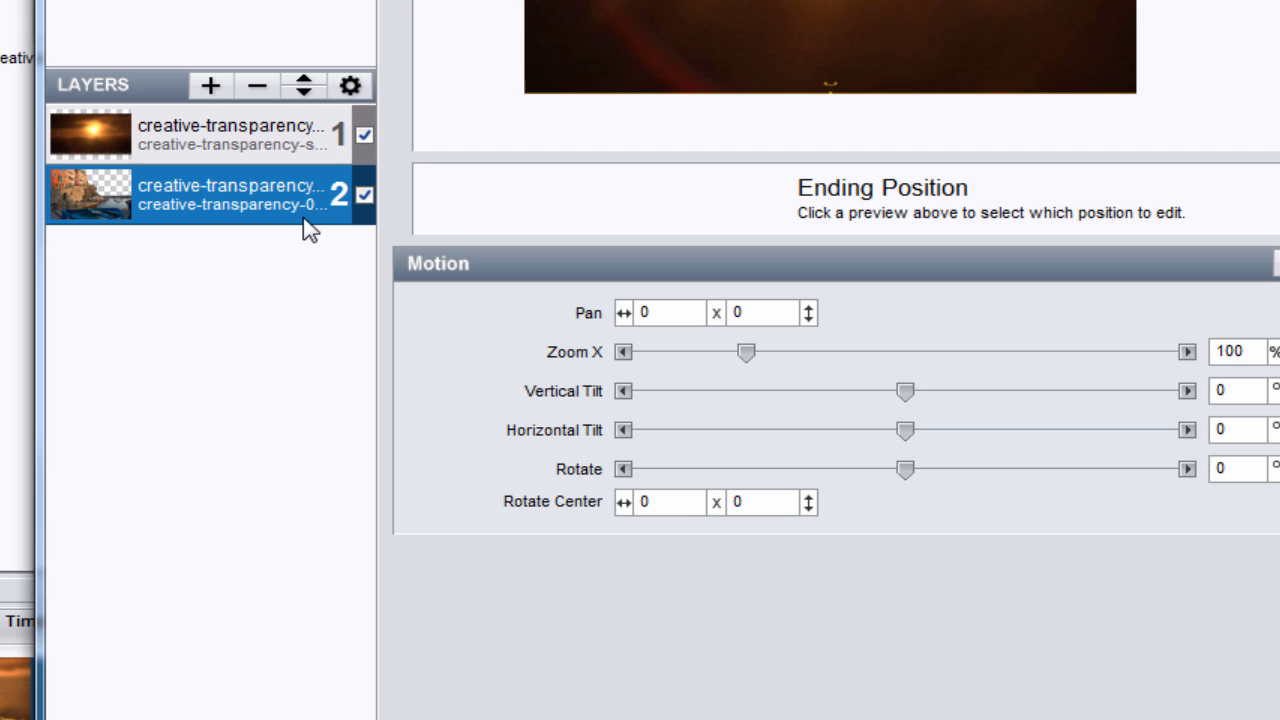
mouse_move(340, 130)
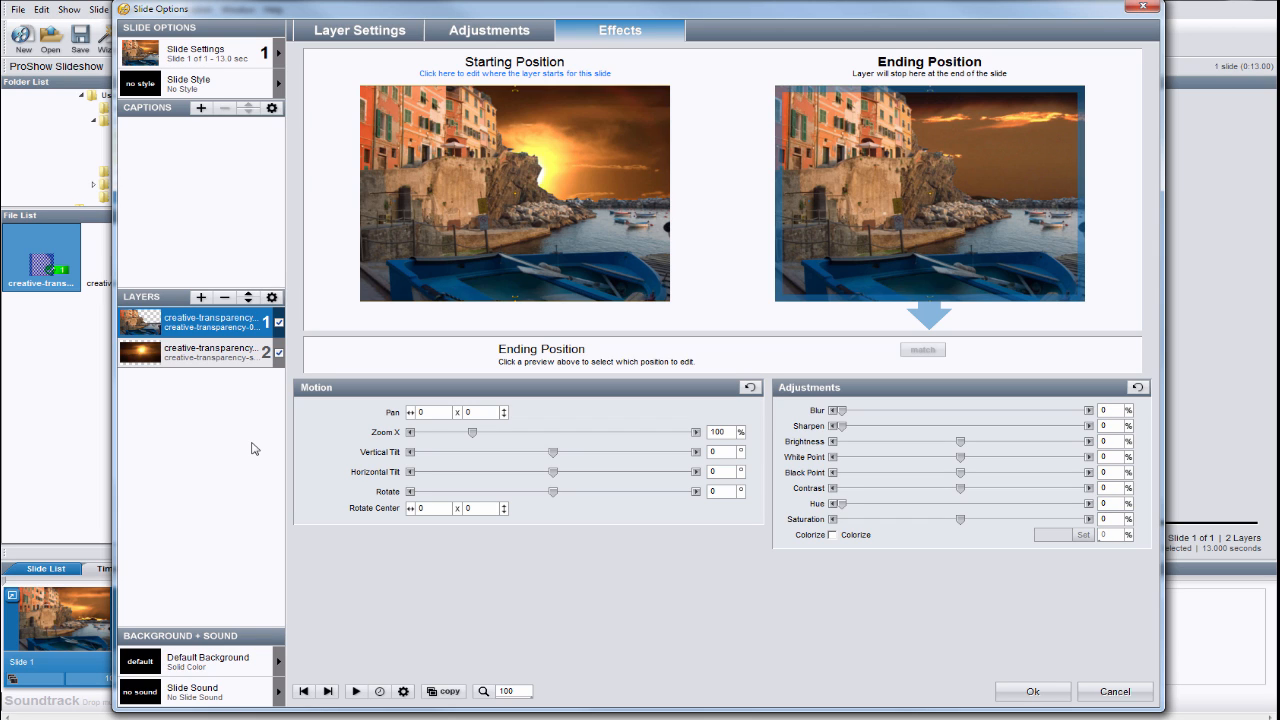
Drag the sunset video layer rightward so the sun sits right of the village, then confirm
left_click(210, 352)
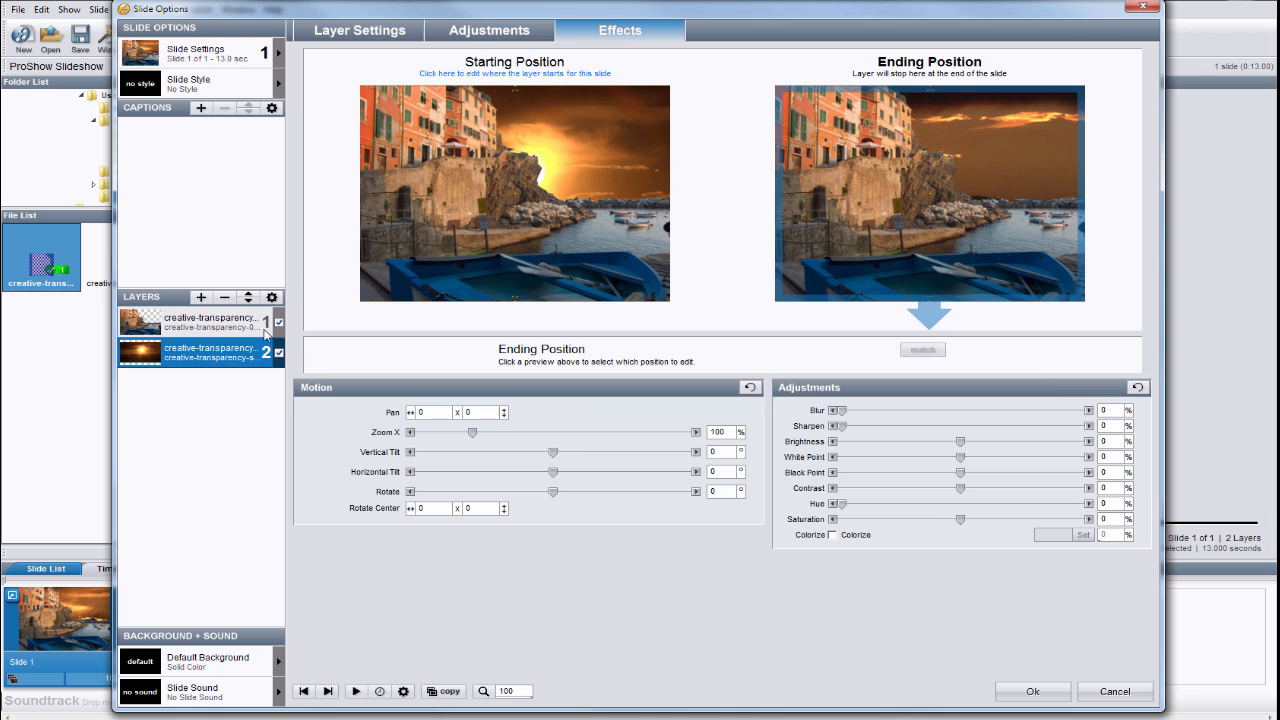
left_click(359, 30)
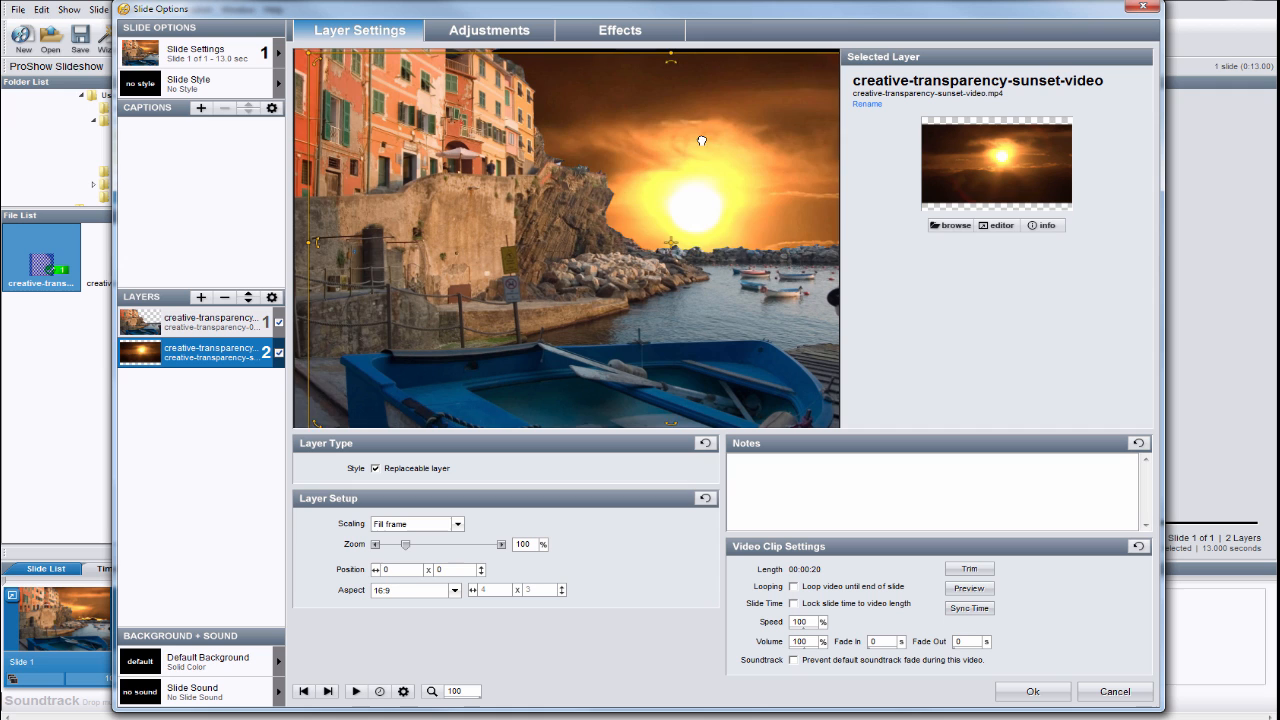
left_click_drag(702, 140, 768, 127)
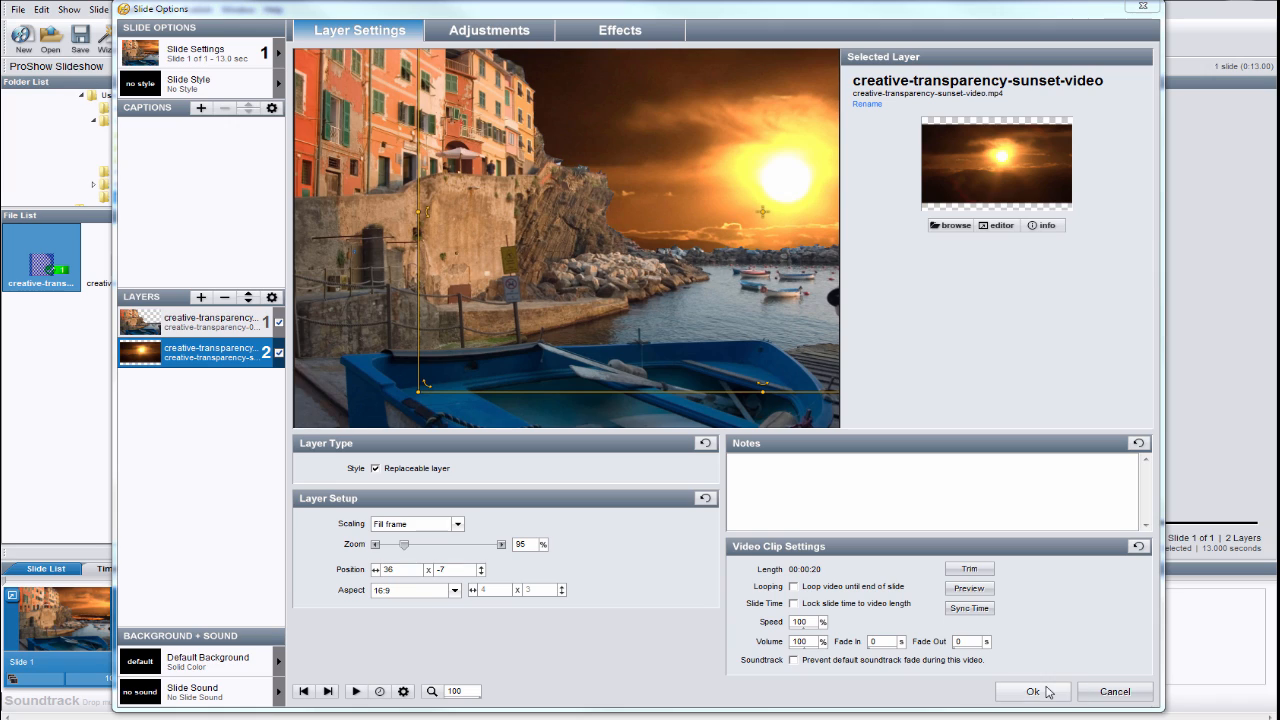
left_click(1033, 691)
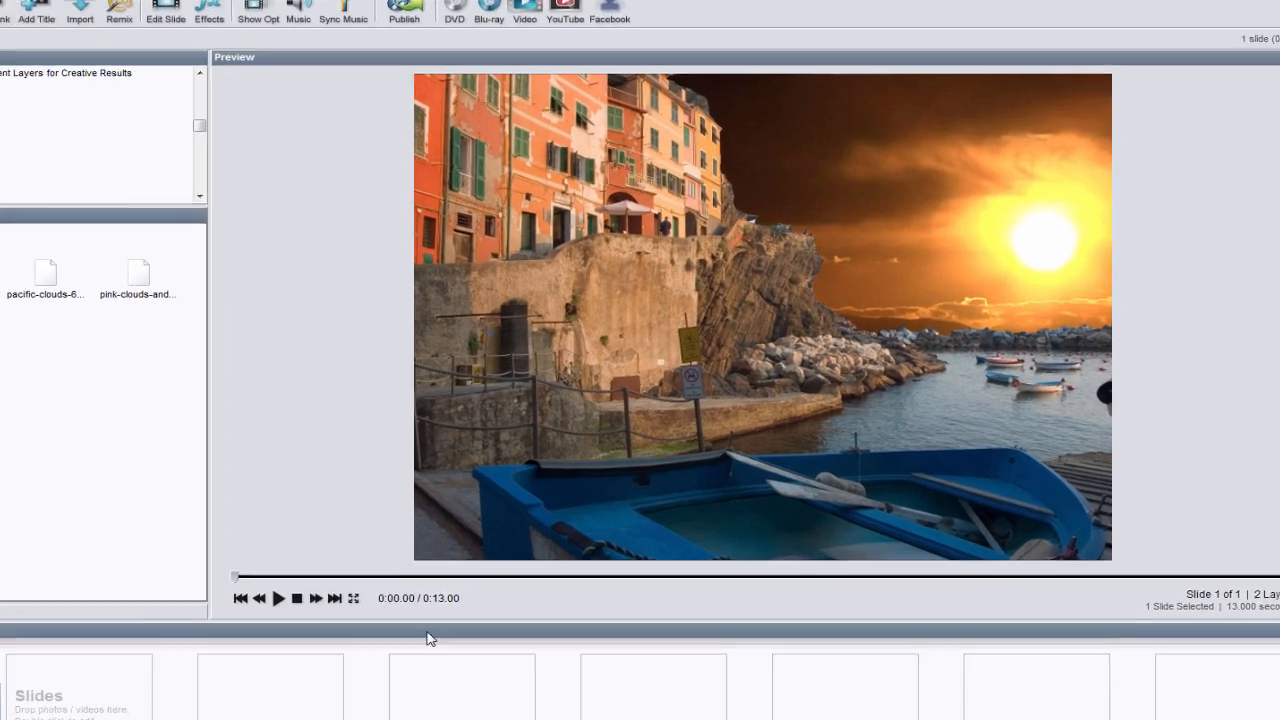